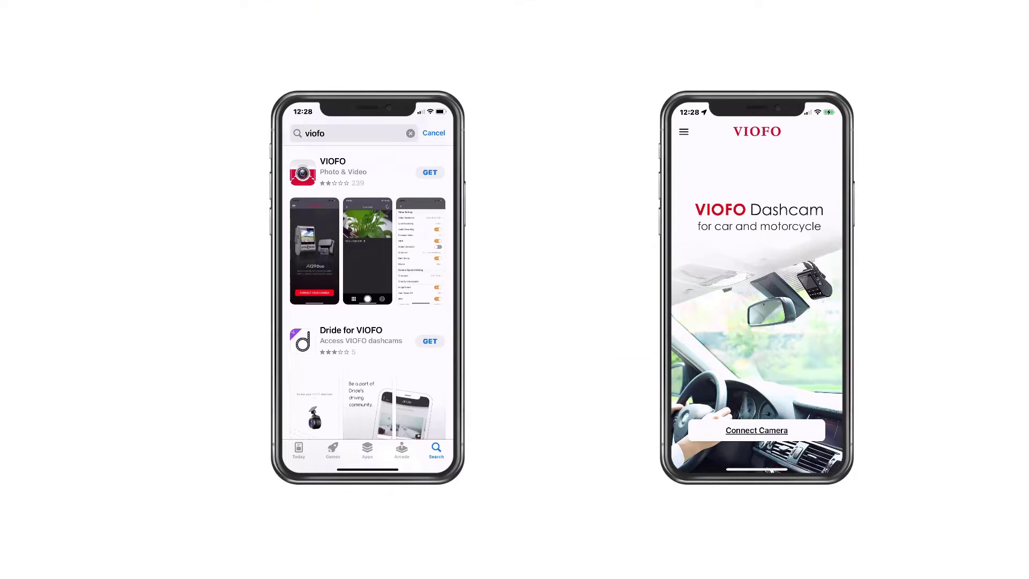
Install the VIOFO app from the App Store's viofo search results
click(354, 134)
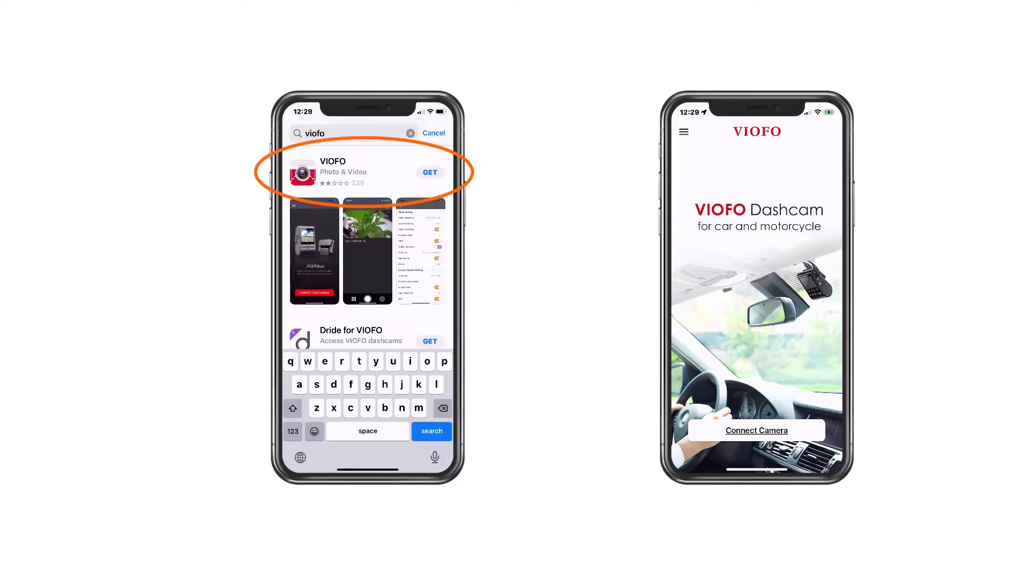
click(430, 172)
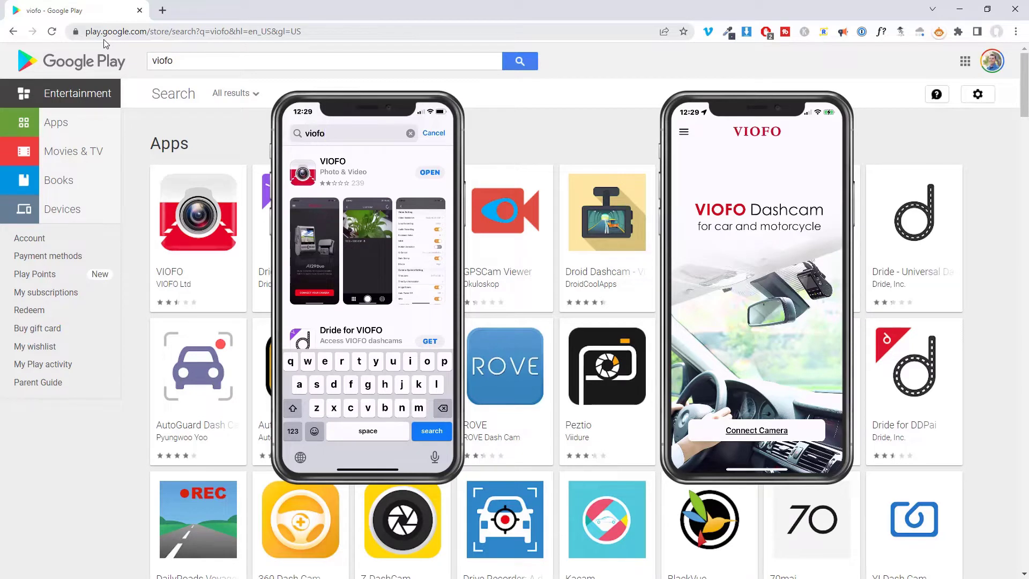
triple_click(321, 61)
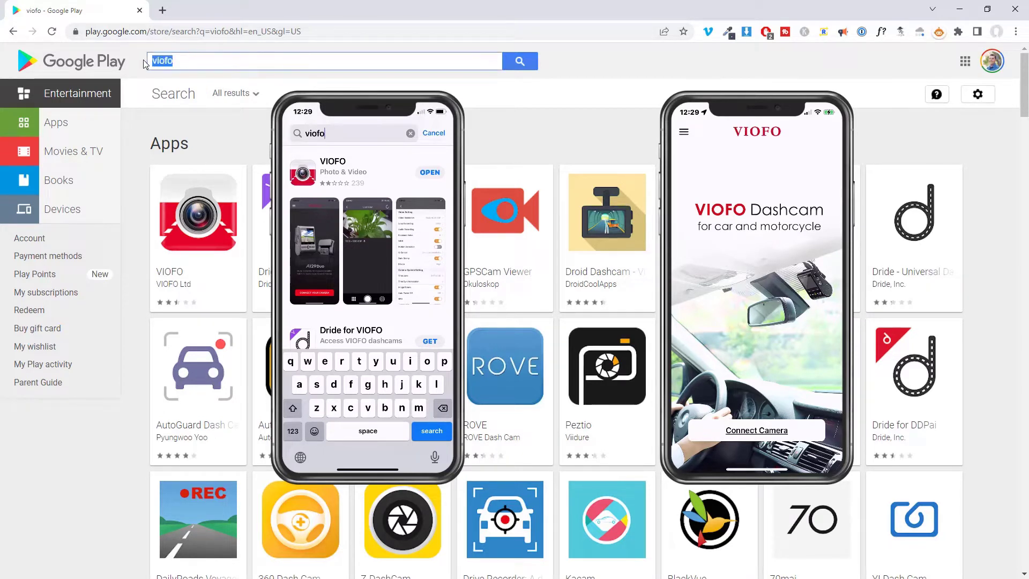
mouse_move(223, 223)
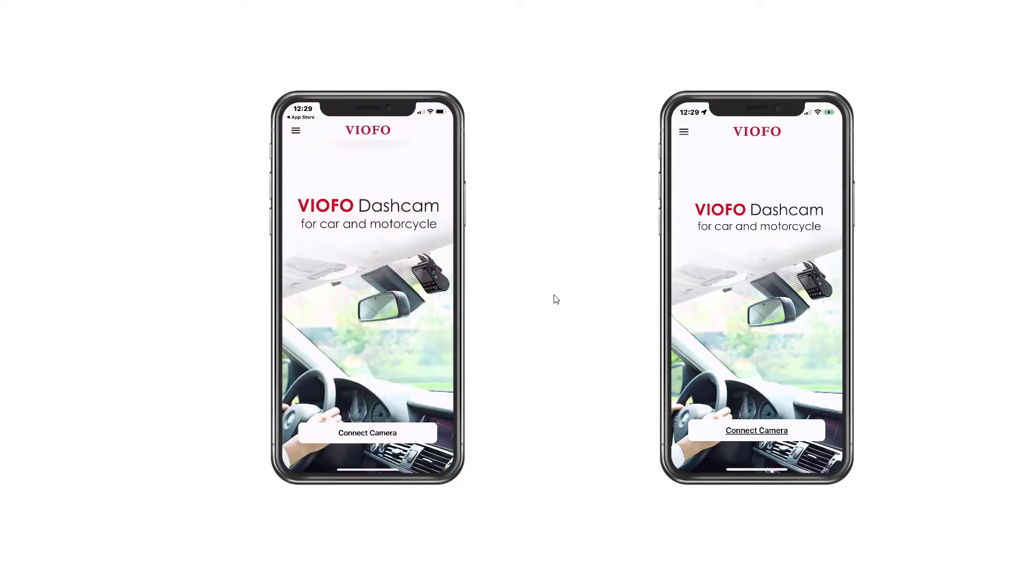
Start Connect Camera in VIOFO and allow local network access
click(366, 432)
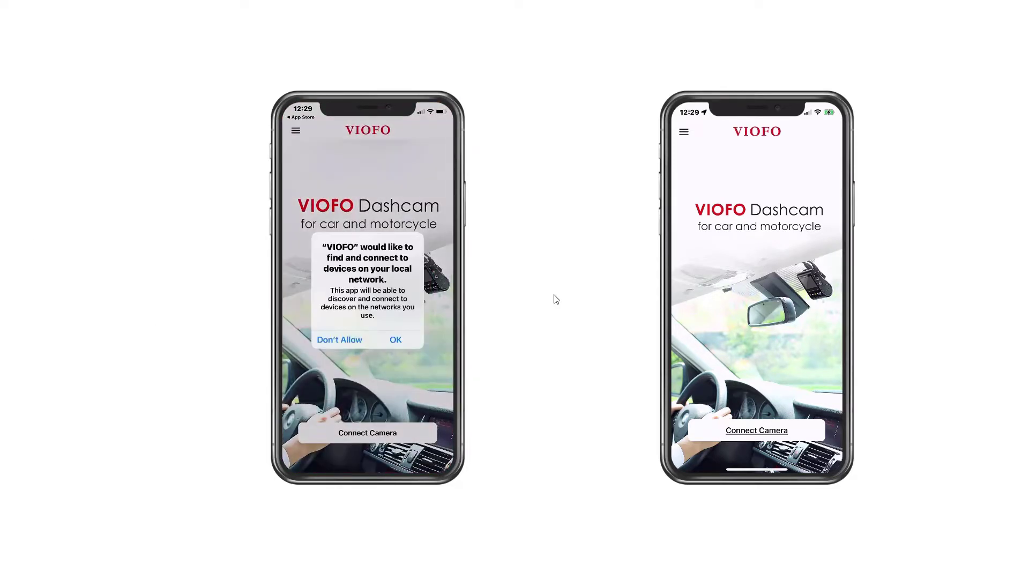
click(395, 339)
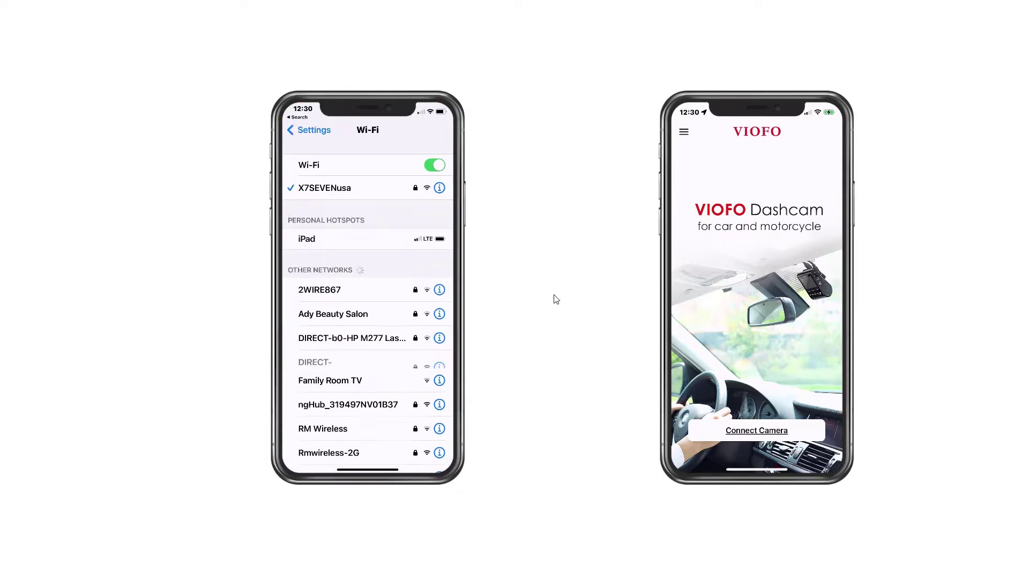
scroll(down, 3)
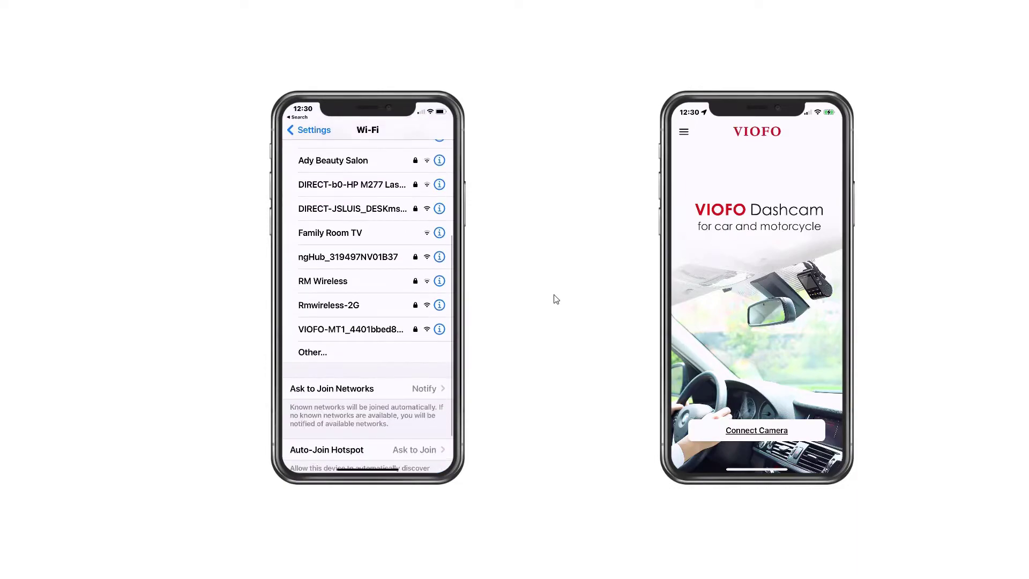
click(351, 329)
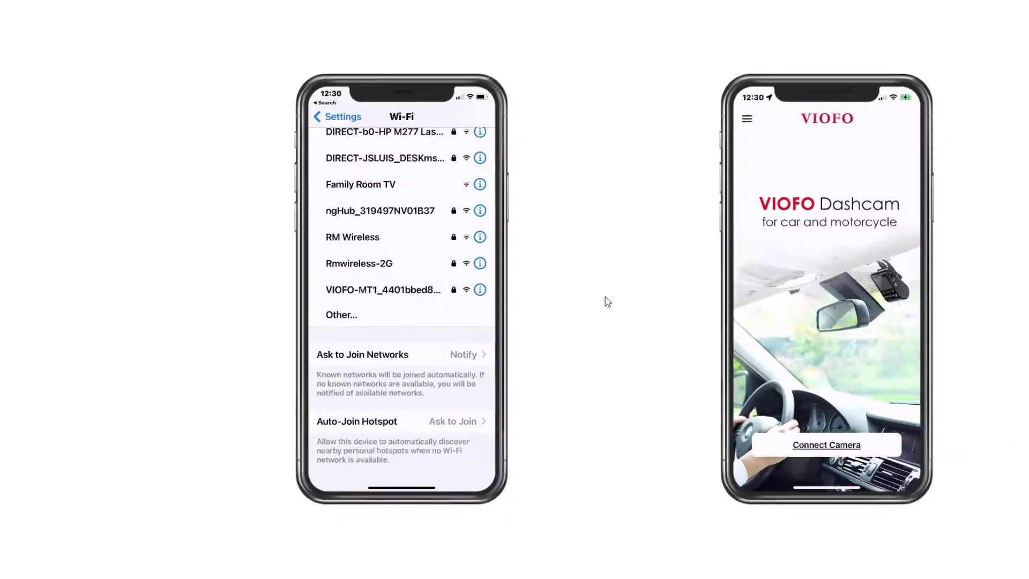
click(383, 289)
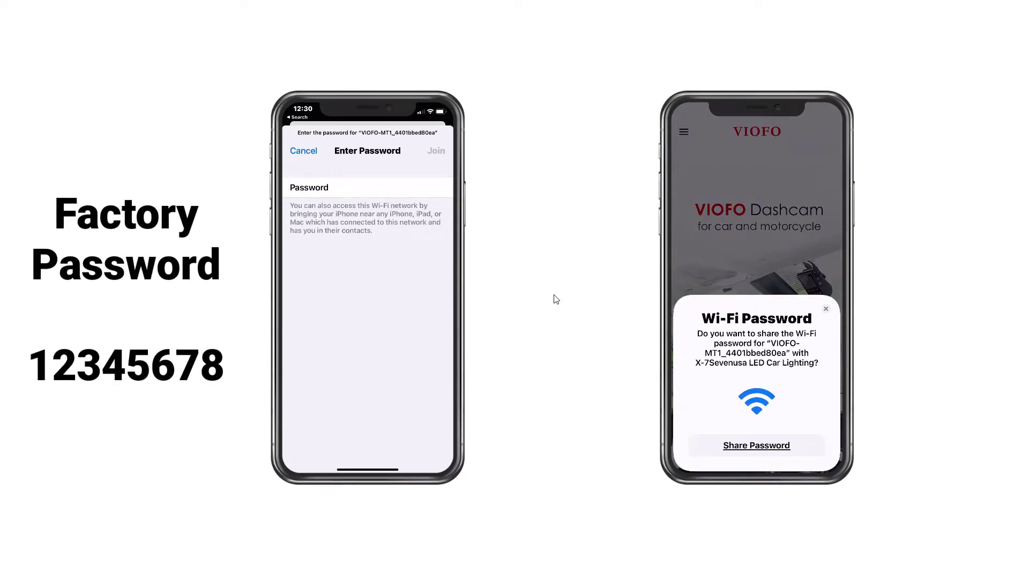
click(435, 150)
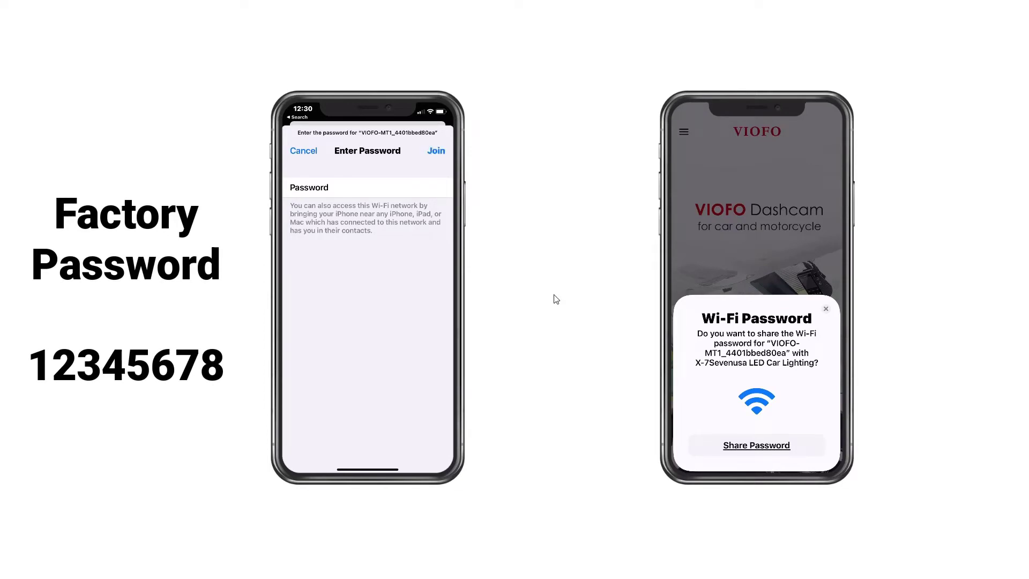
click(825, 309)
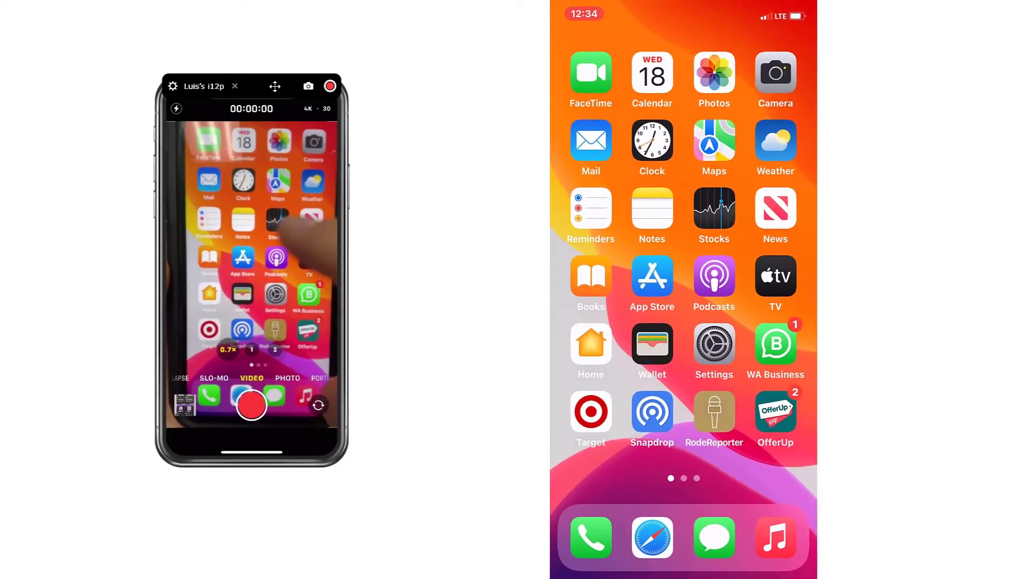
Launch VIOFO from Spotlight and connect to the dashcam's Live View
text(se)
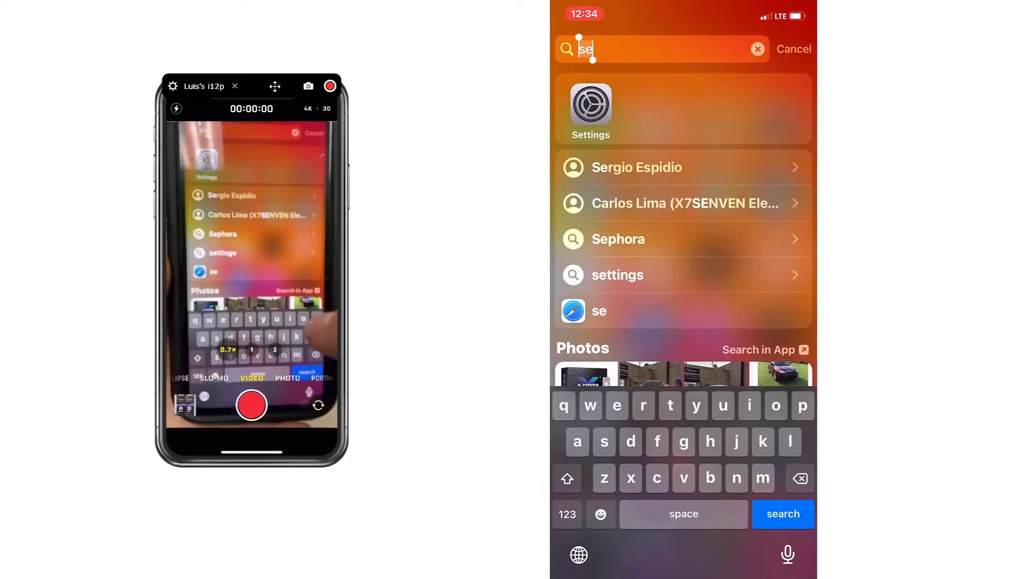
text(vimeo.com)
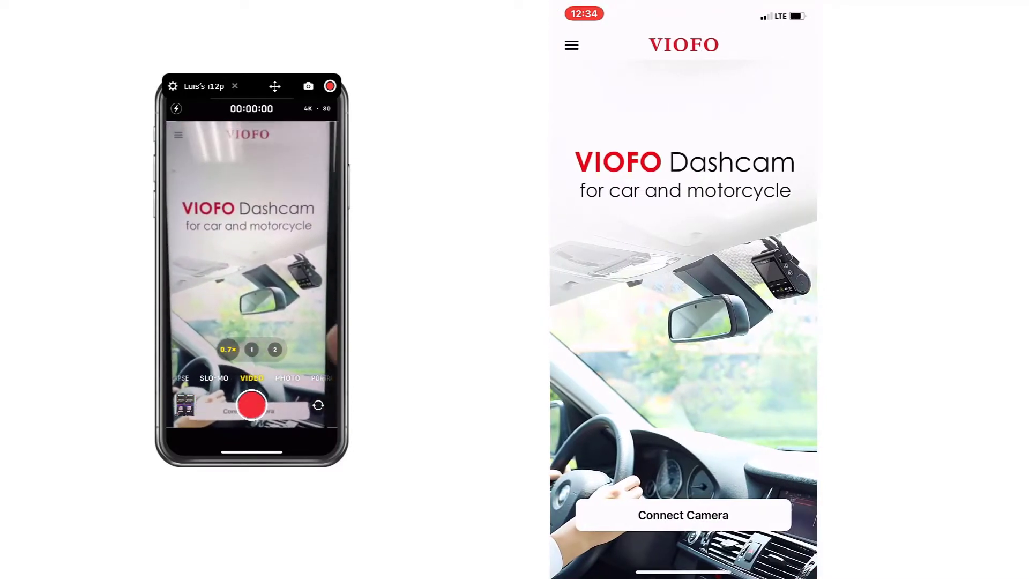
click(682, 514)
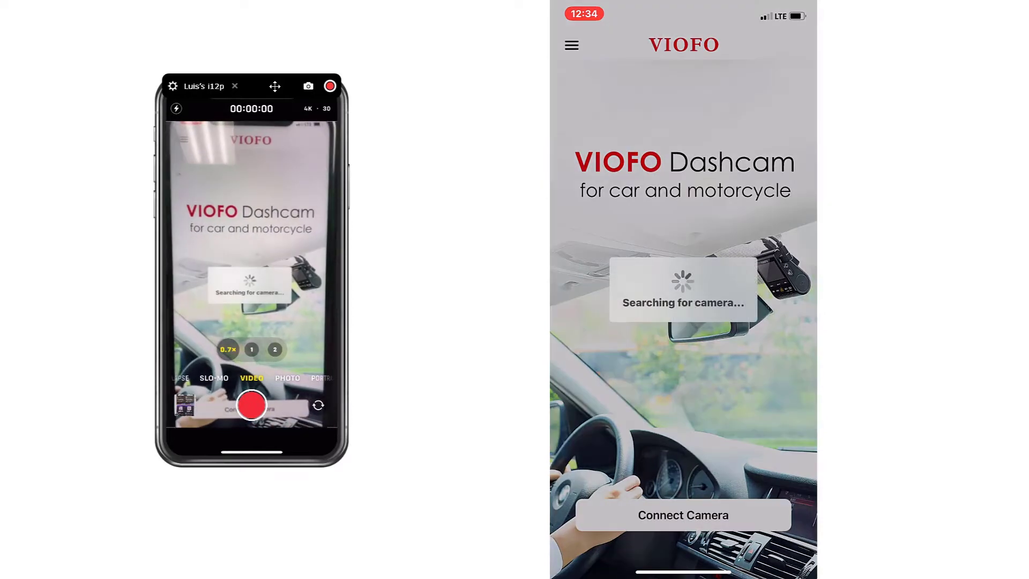
click(682, 514)
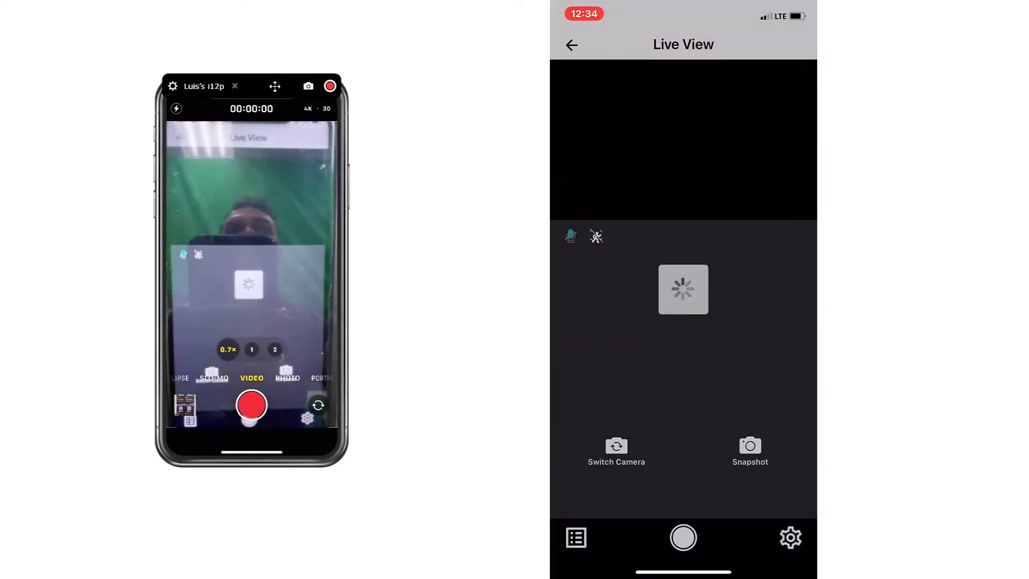
click(682, 538)
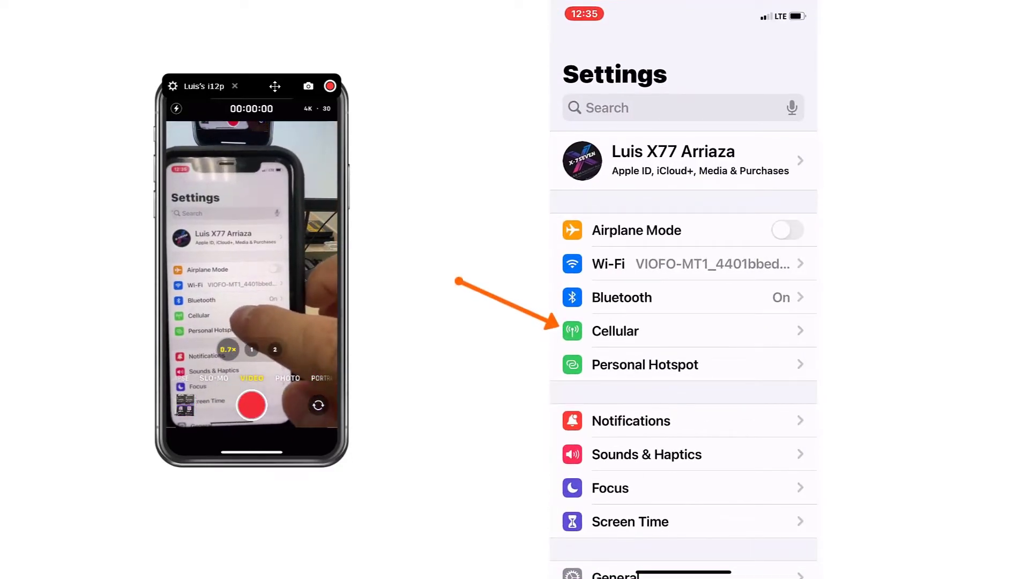
Switch off the VIOFO toggle under Settings > Cellular
click(615, 331)
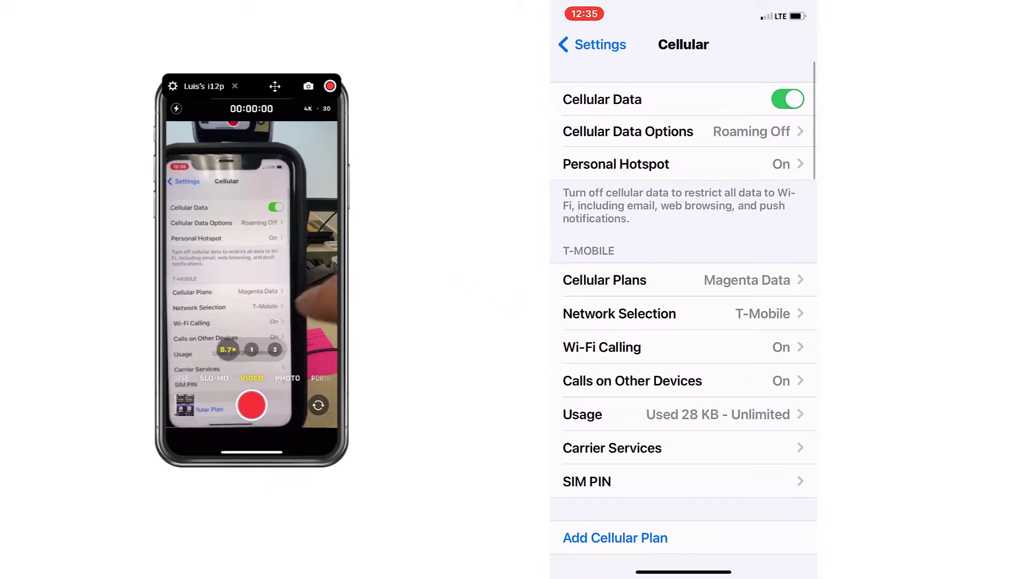
scroll(down, 3)
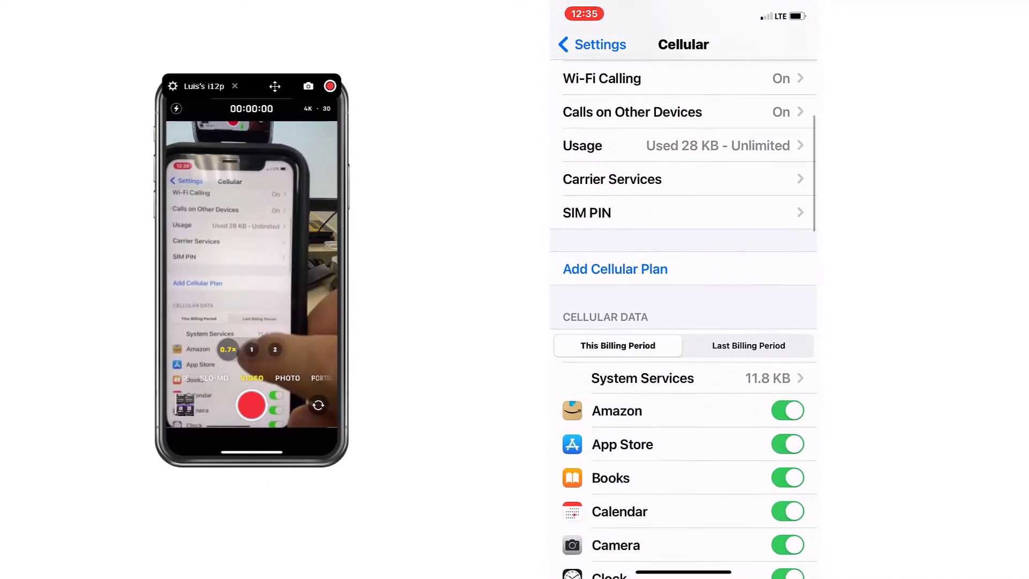
scroll(down, 3)
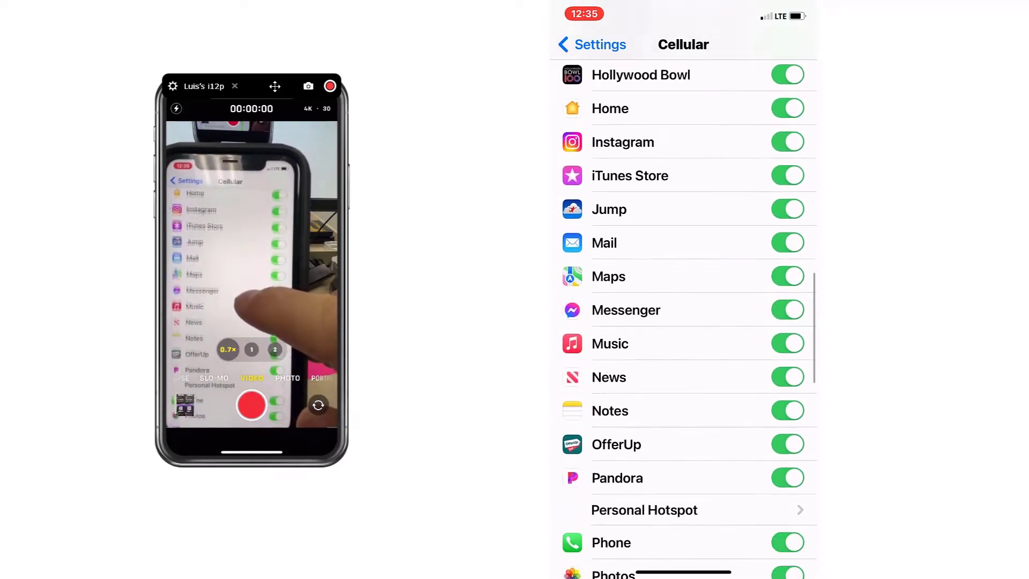
scroll(down, 3)
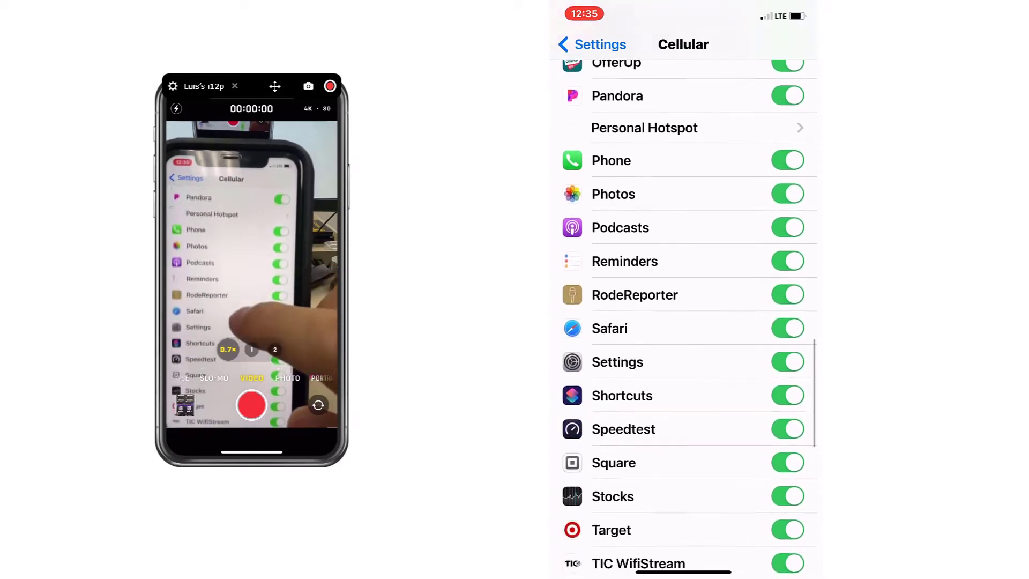
scroll(down, 3)
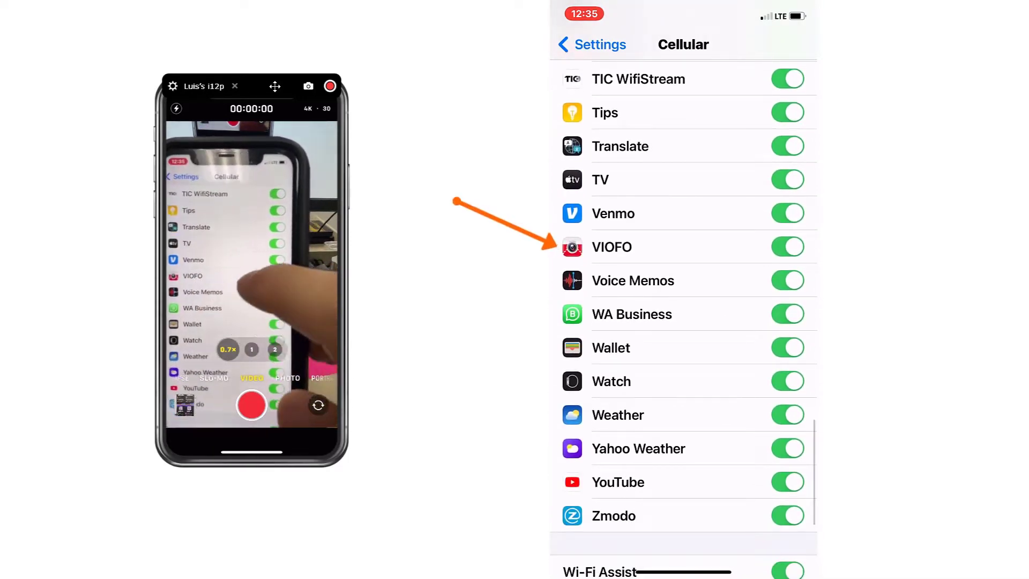
click(786, 247)
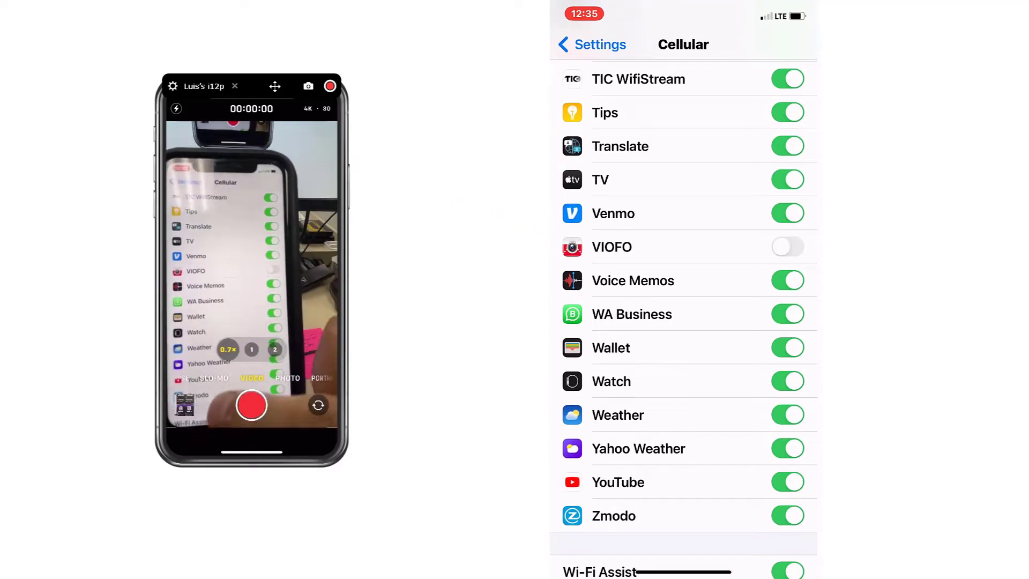
scroll(down, 3)
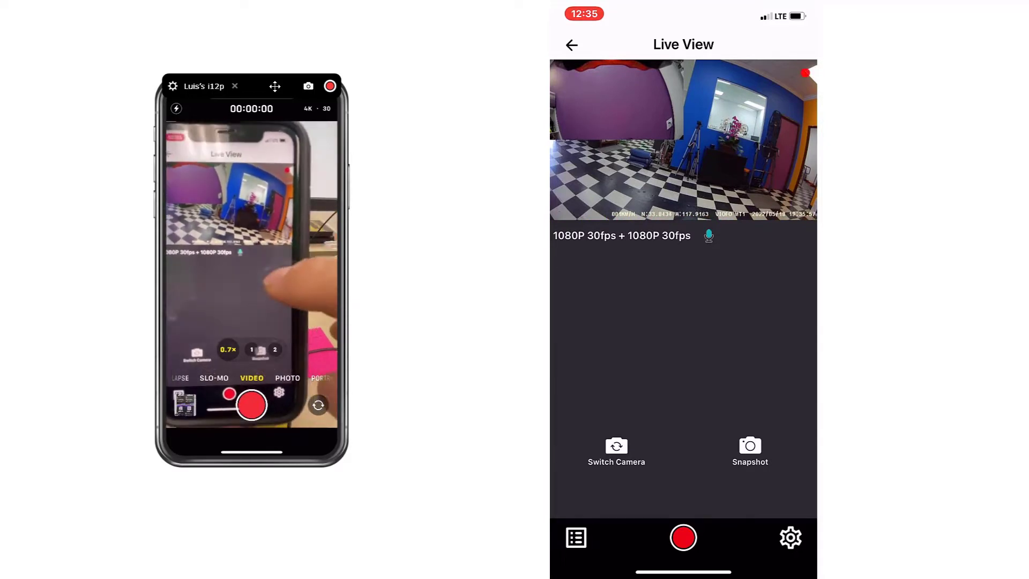
Stop the dashcam recording and open the camera settings via the gear icon
click(683, 537)
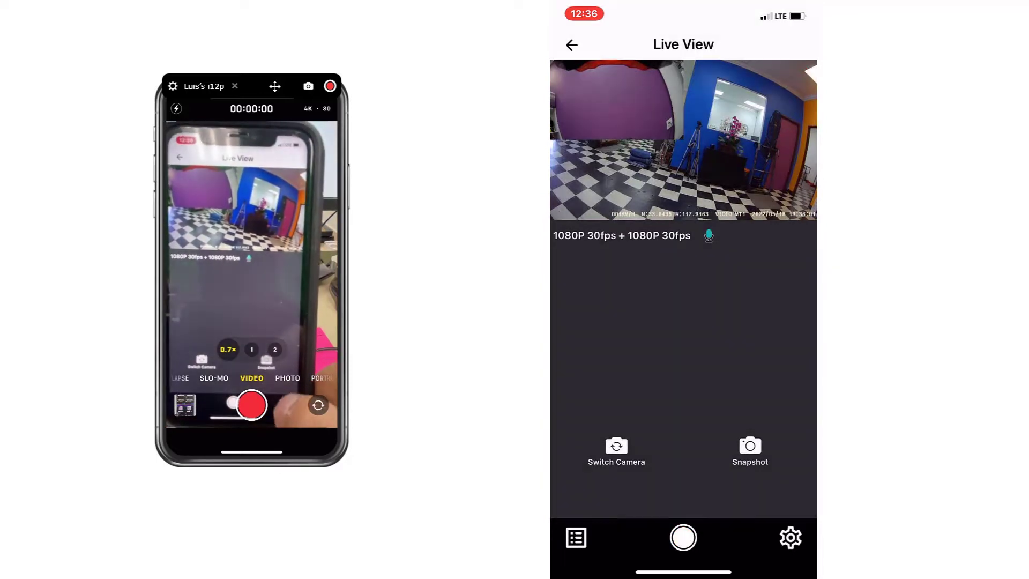
click(790, 537)
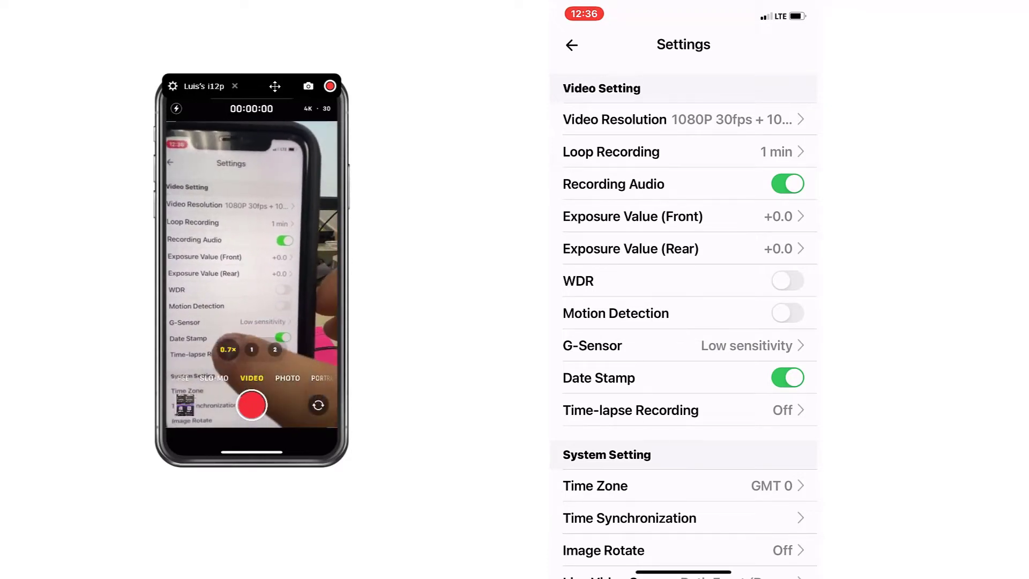
scroll(down, 3)
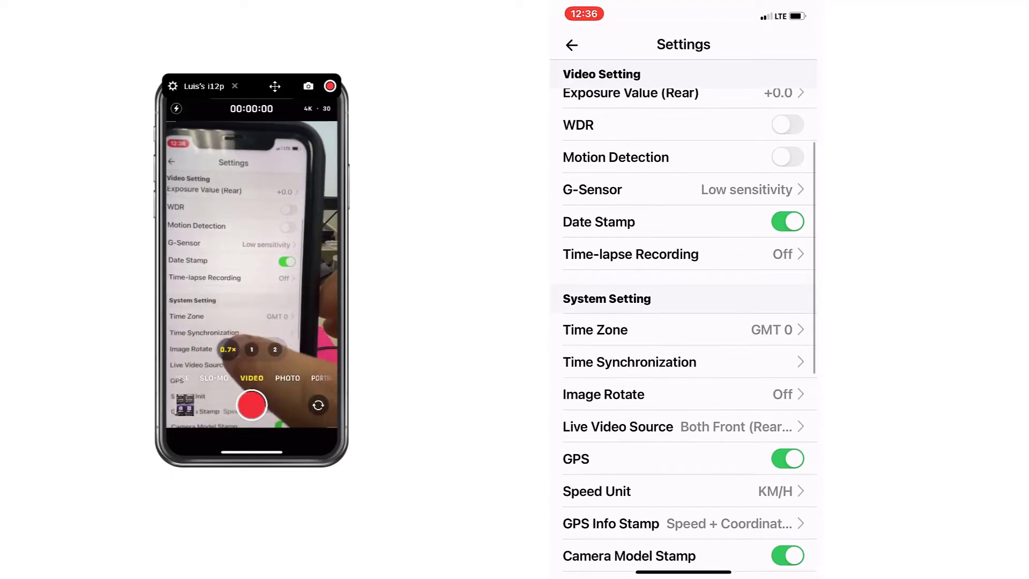
scroll(down, 3)
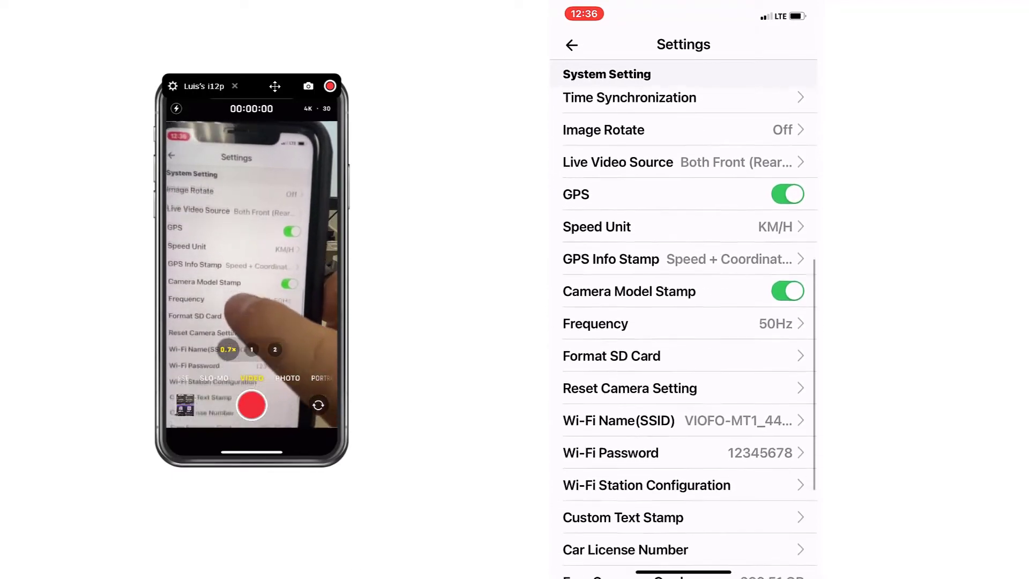
scroll(down, 3)
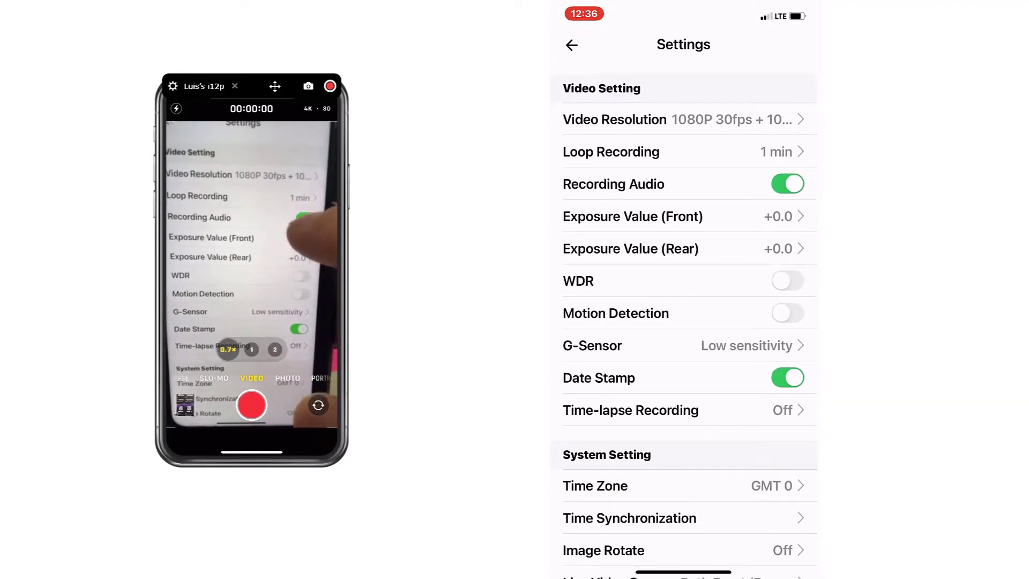
Open the Loop Recording picker in Video Setting, currently at 1 min
click(682, 119)
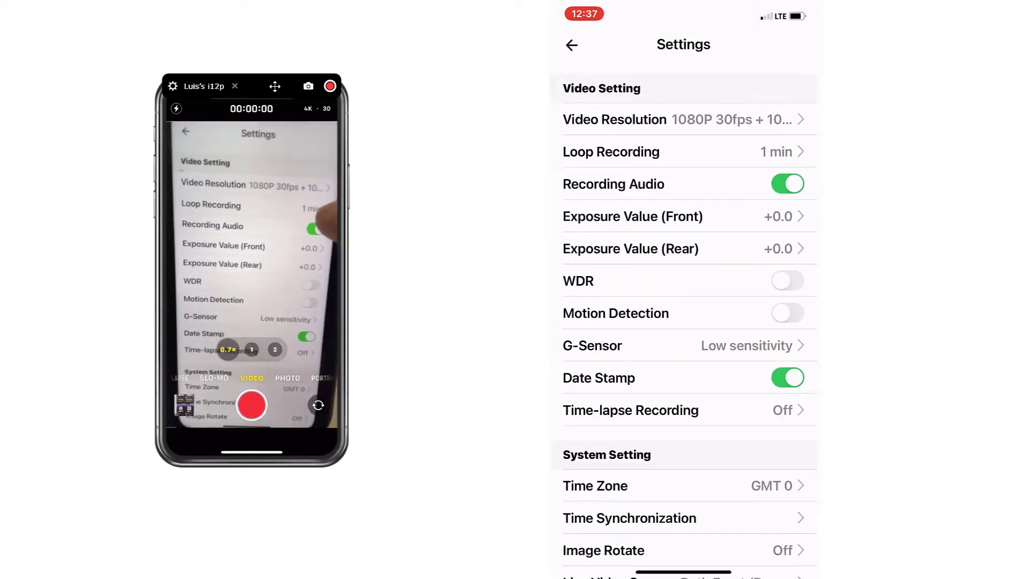
click(682, 152)
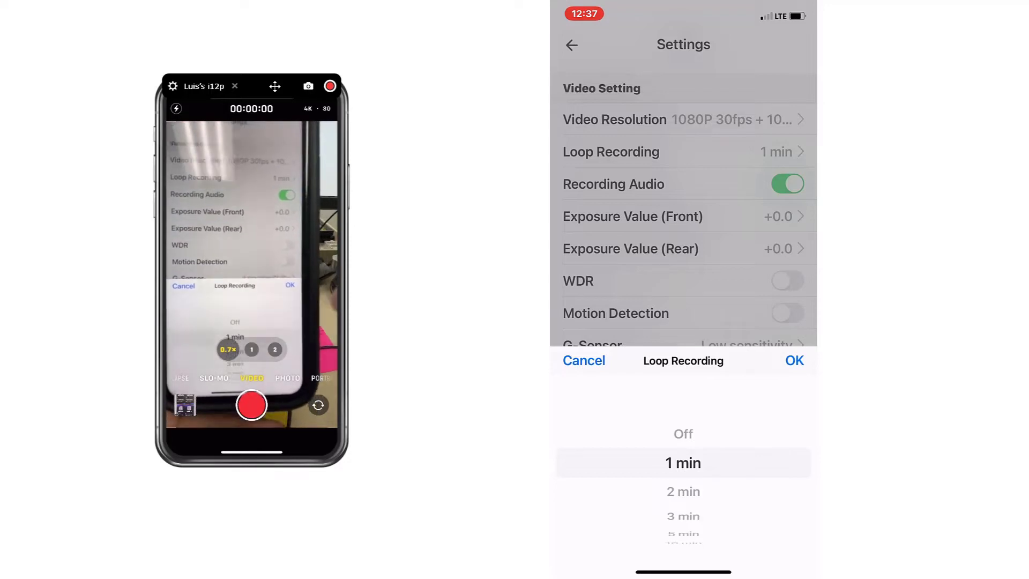
Spin the Loop Recording picker wheel down to 10 min
scroll(down, 3)
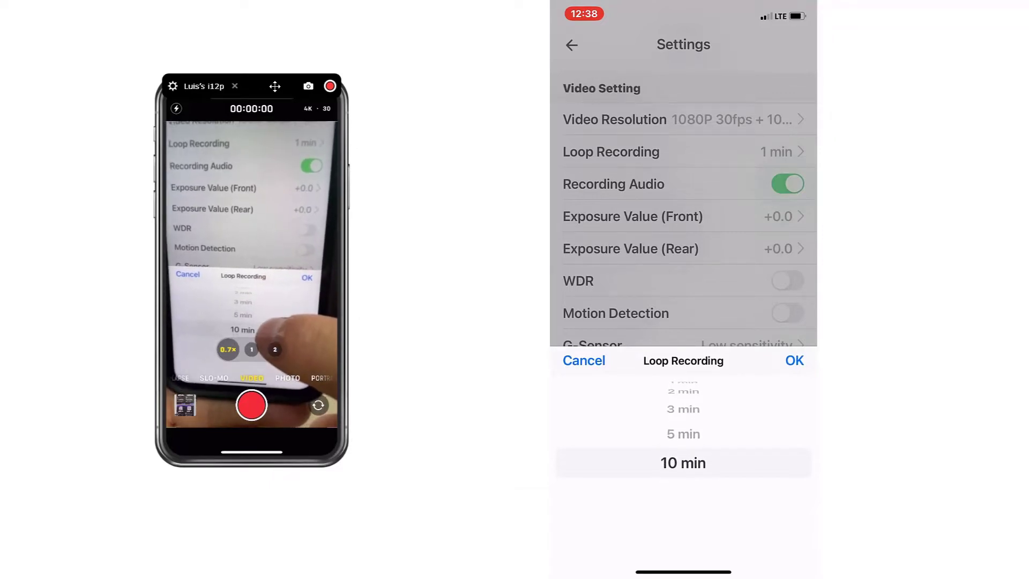
Pick 5 min in the Loop Recording picker and confirm with OK
scroll(down, 3)
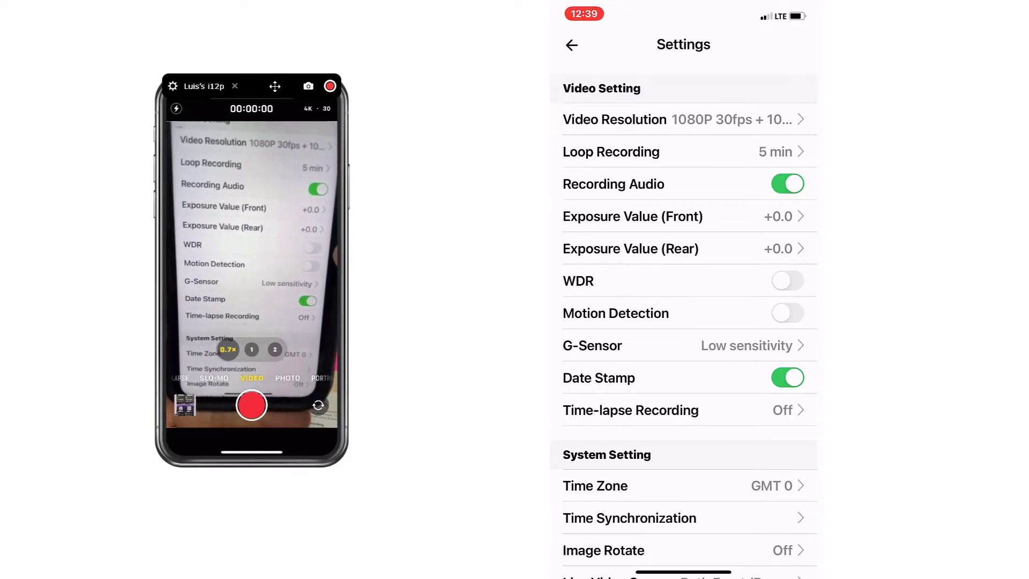
Enable WDR and Motion Detection, and set G-Sensor sensitivity to Medium
click(787, 280)
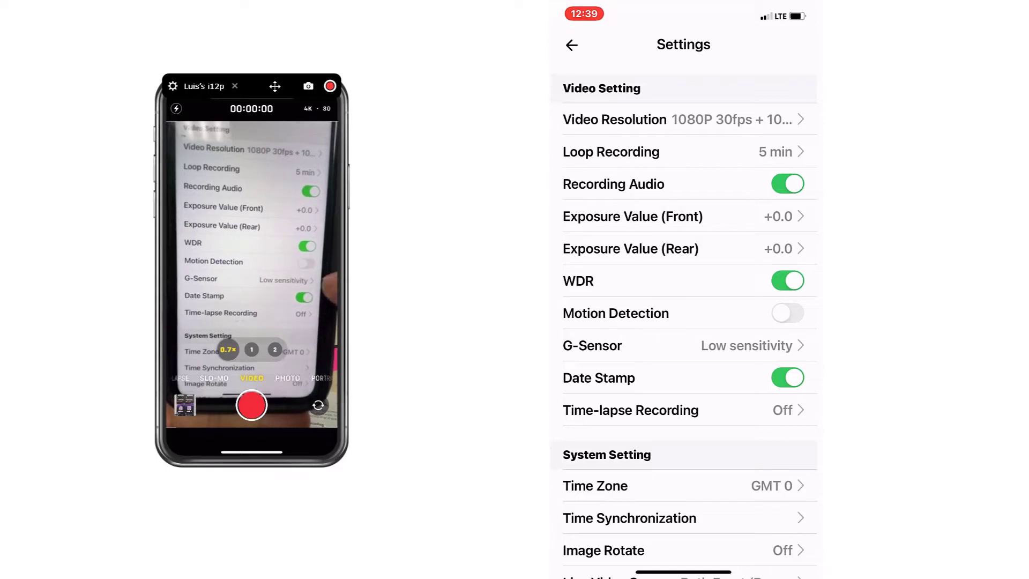
click(787, 312)
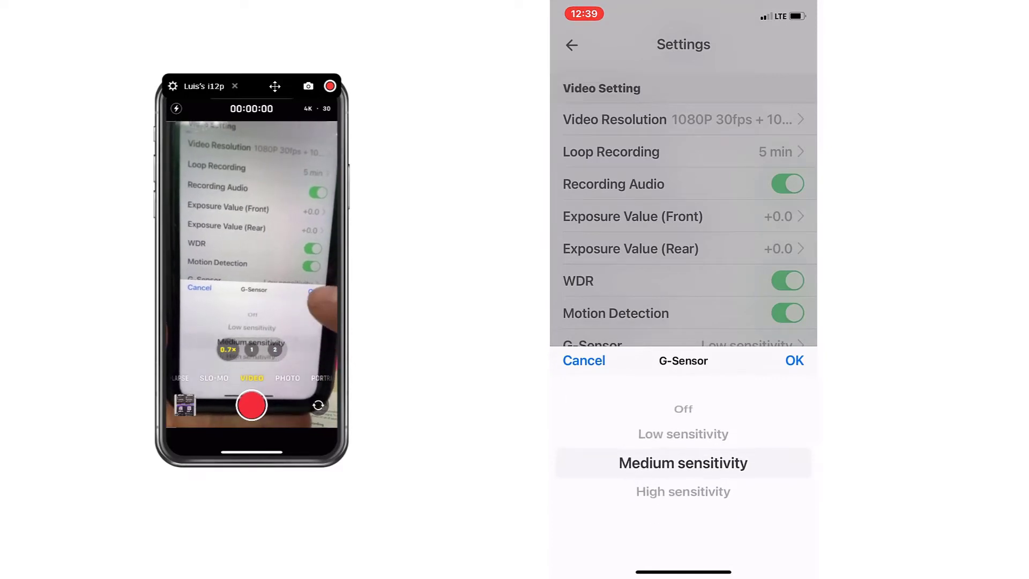
click(793, 360)
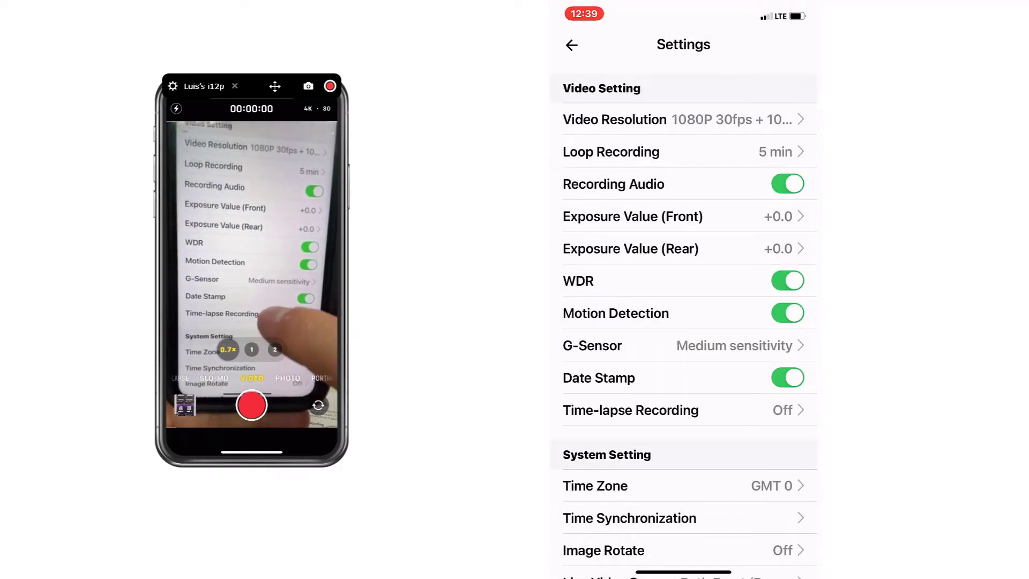
scroll(down, 3)
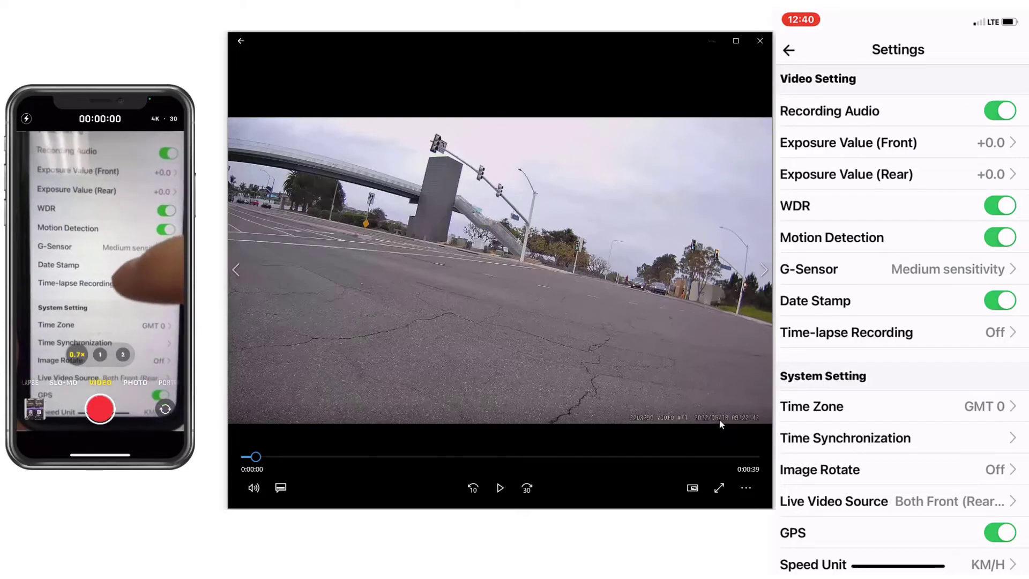
Confirm GMT-7 as the camera's time zone and approve syncing its clock with the phone
scroll(down, 3)
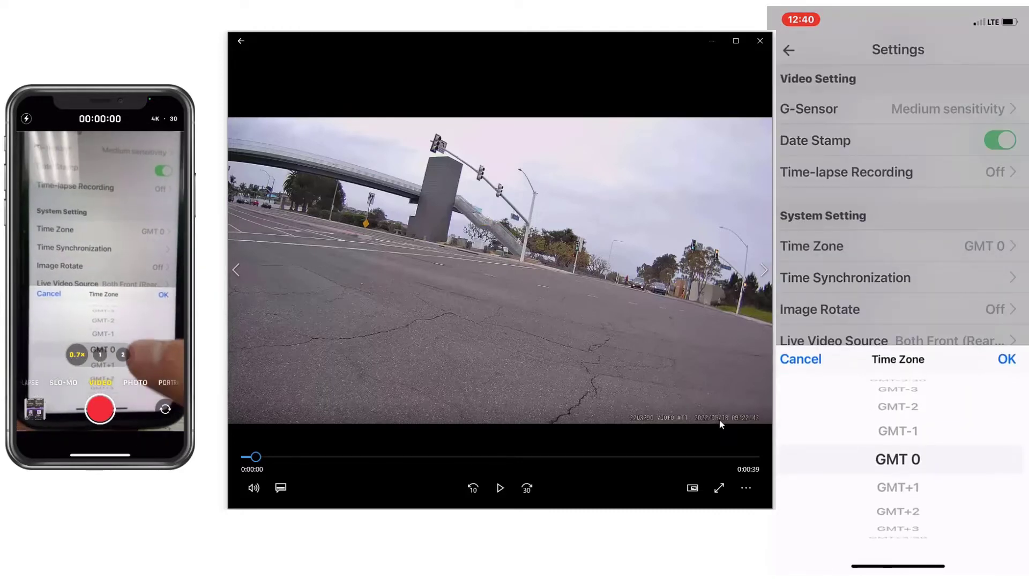
scroll(down, 3)
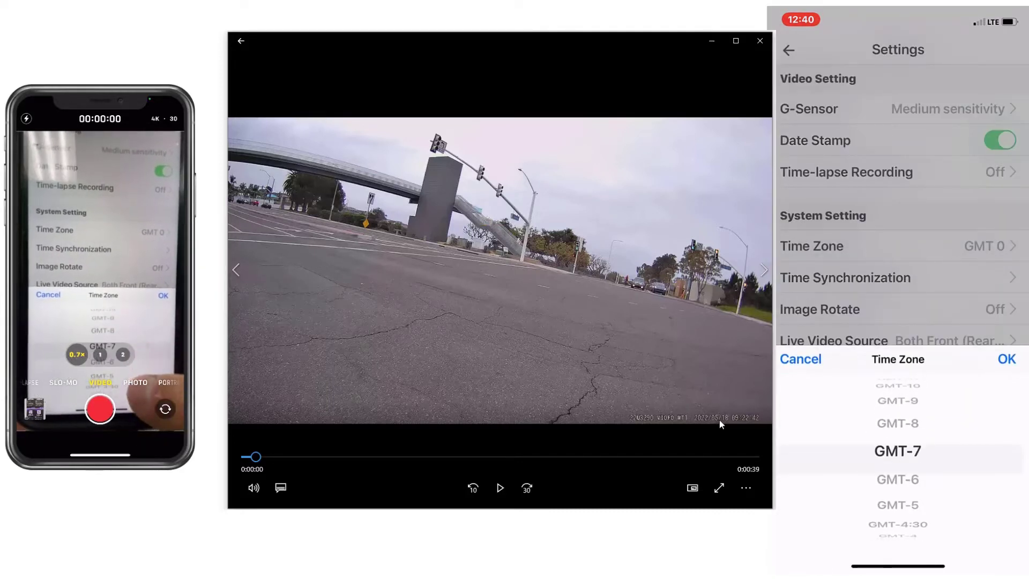
click(1006, 359)
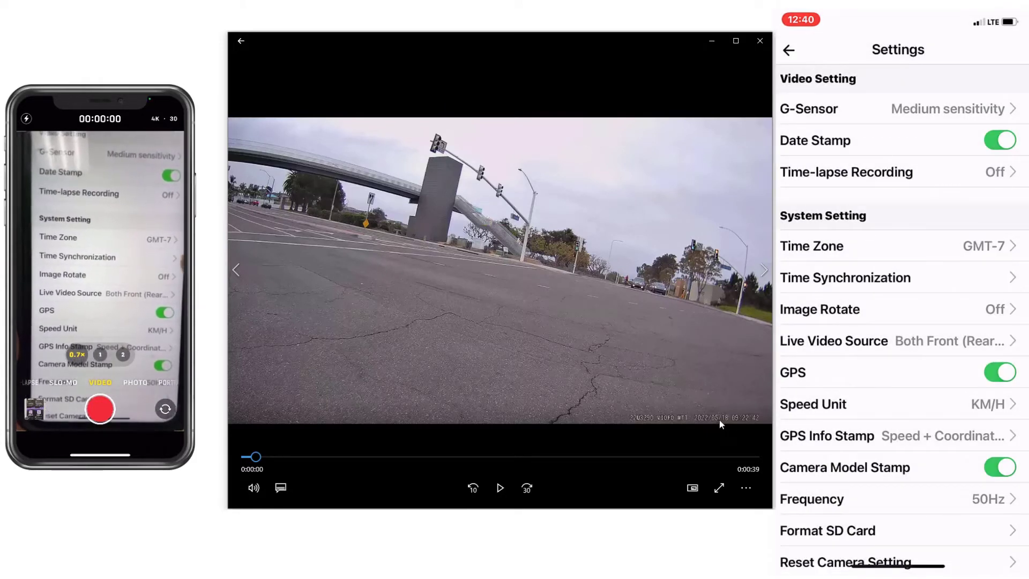
click(844, 277)
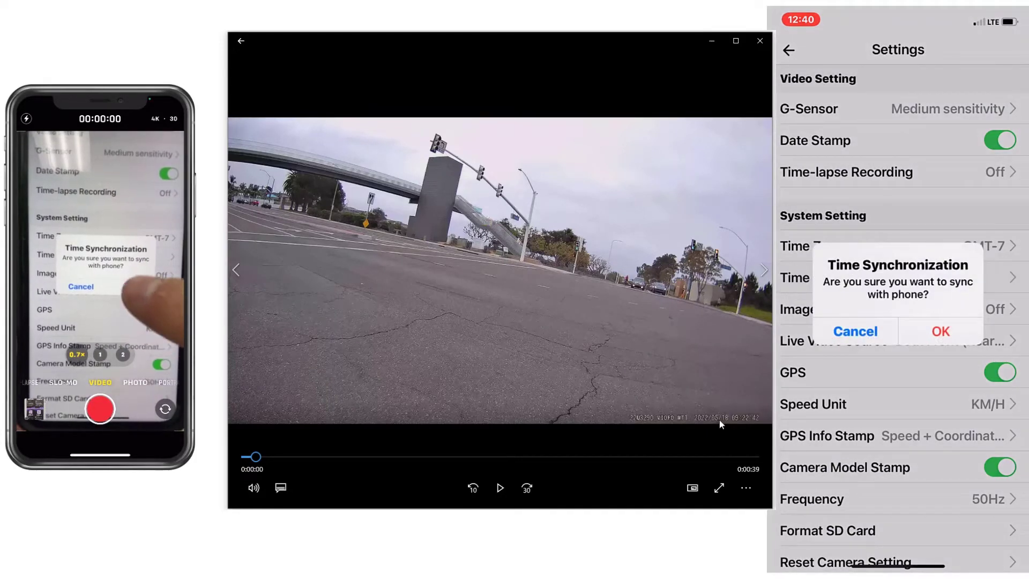
click(854, 330)
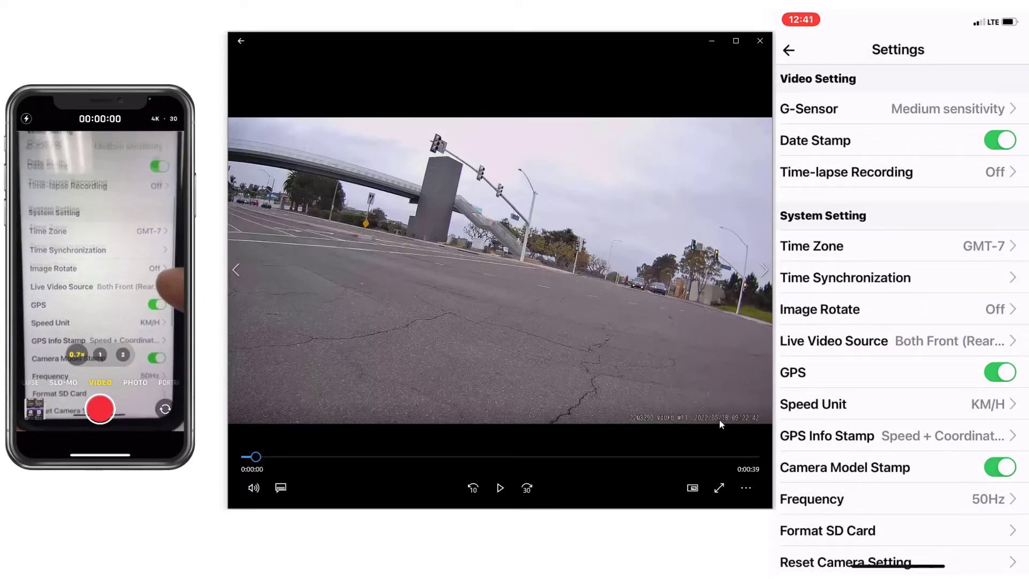
scroll(down, 3)
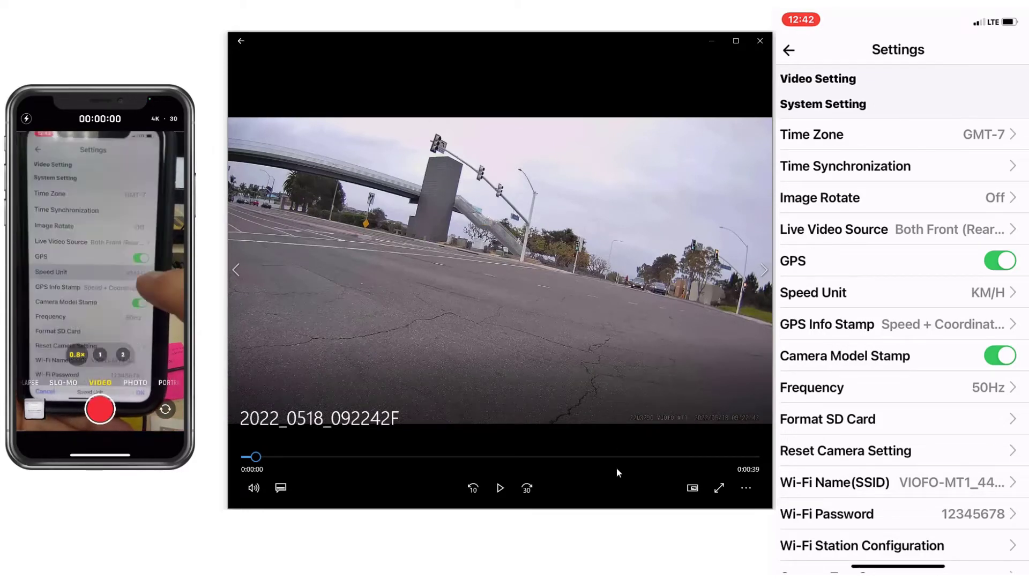
Set Speed Unit to MPH and bring up the GPS Info Stamp options
click(812, 292)
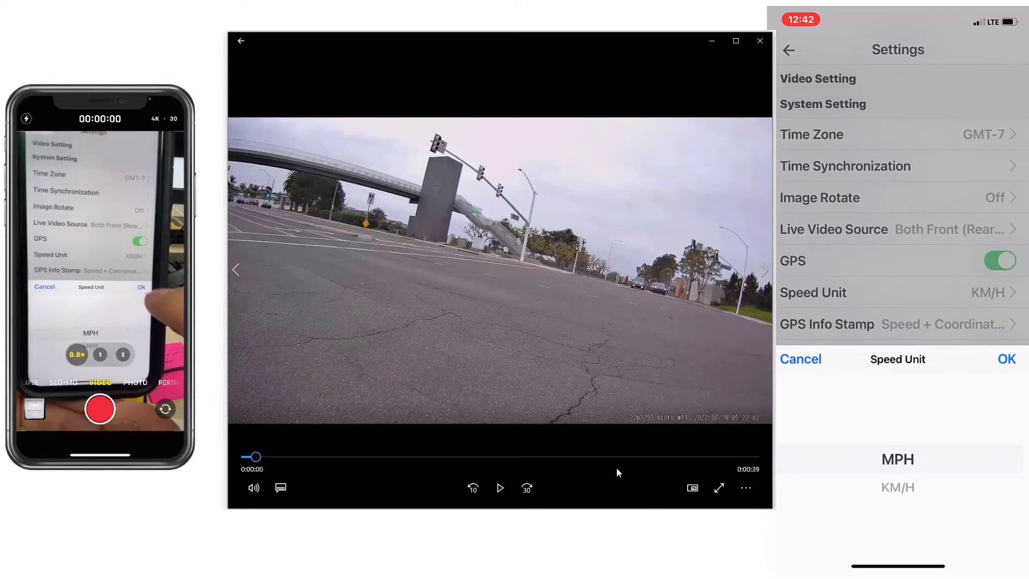
click(1005, 359)
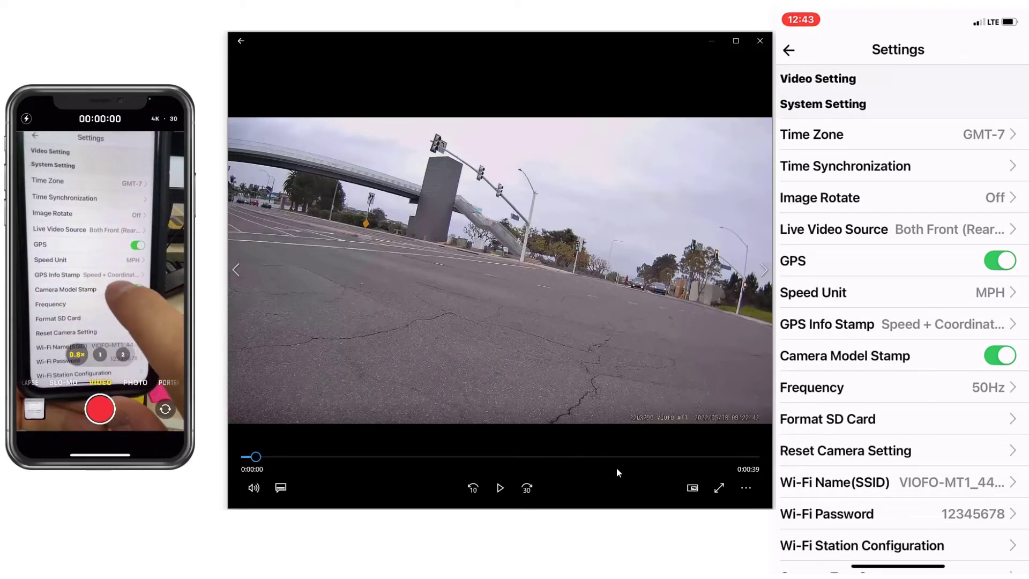
click(899, 323)
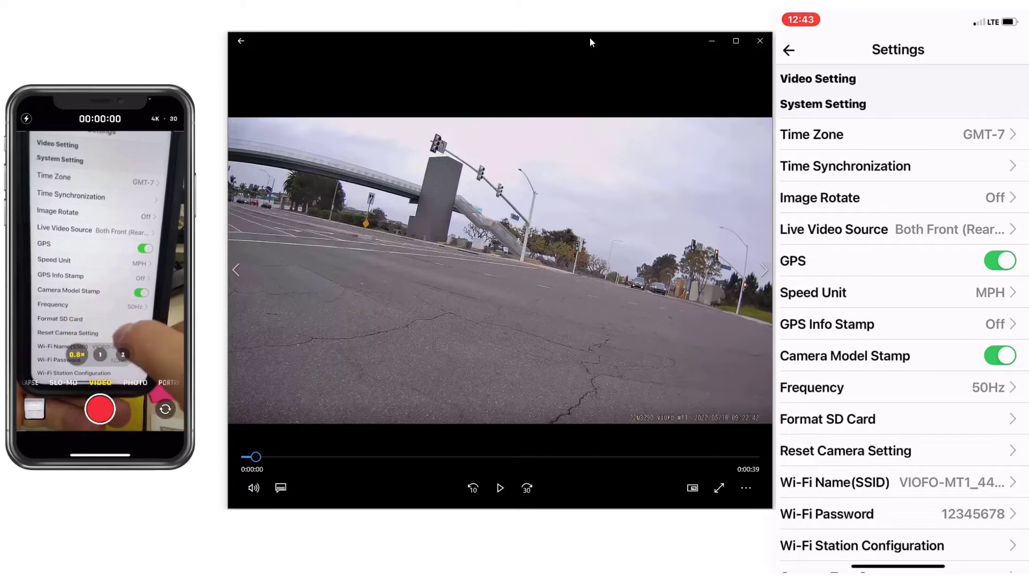
Scroll down on the way to the camera's 2022/05/13 clip list
scroll(down, 3)
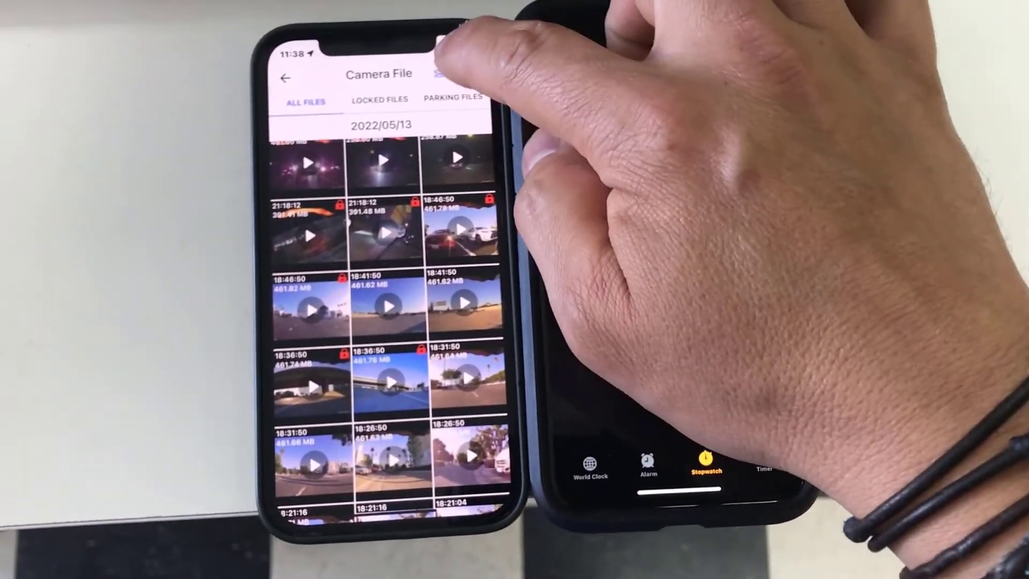
click(447, 72)
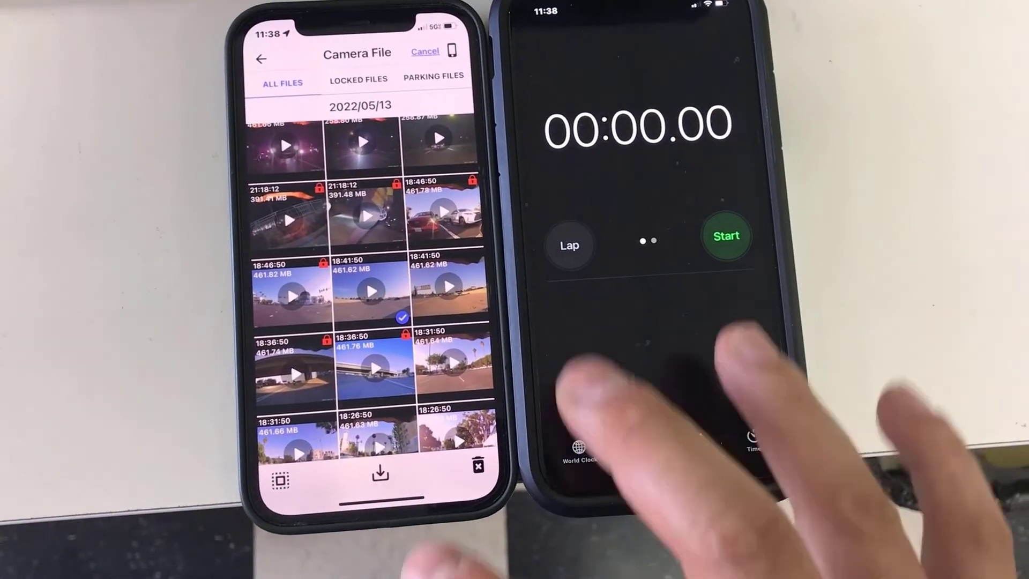
click(725, 237)
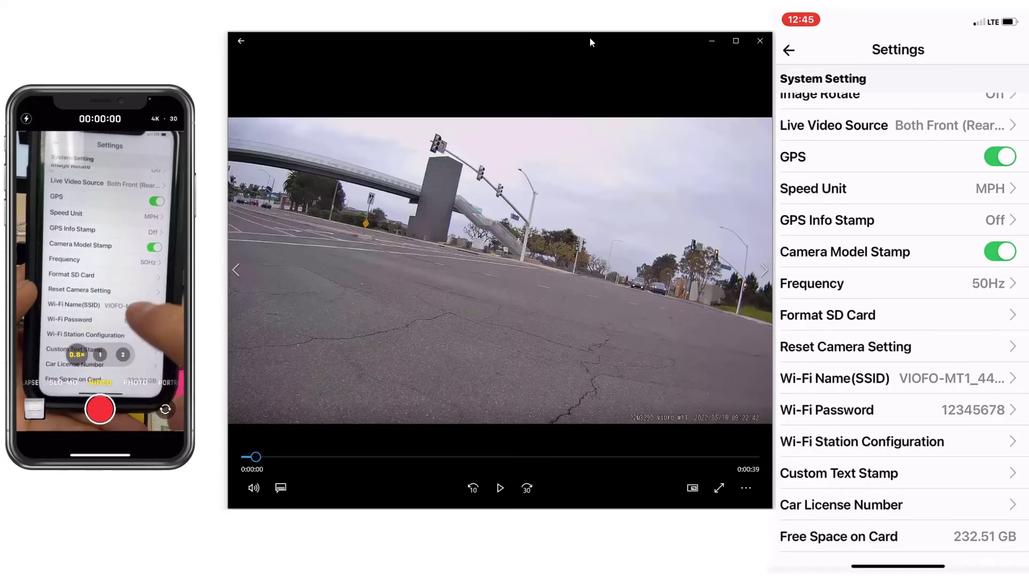
Scroll the System Setting list down to the Wi-Fi Name (SSID) option
scroll(down, 3)
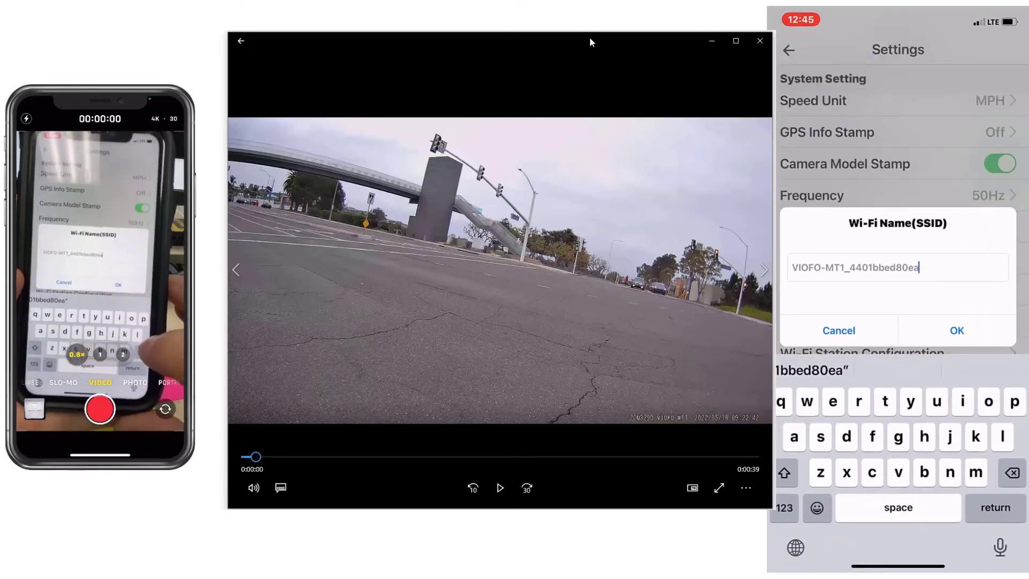
Append 'FZ' to the end of the camera's Wi-Fi name
text(F)
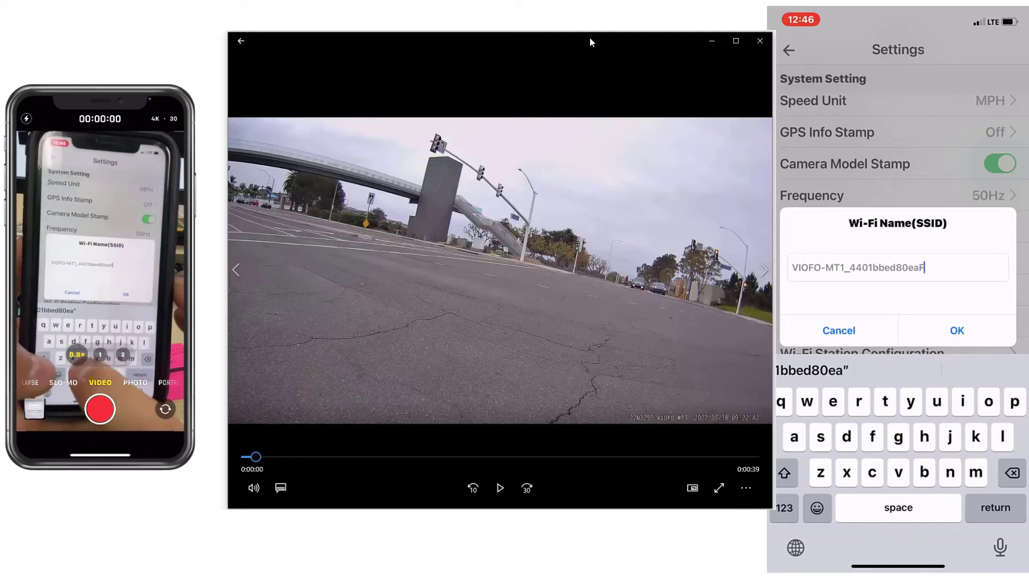
text(Z)
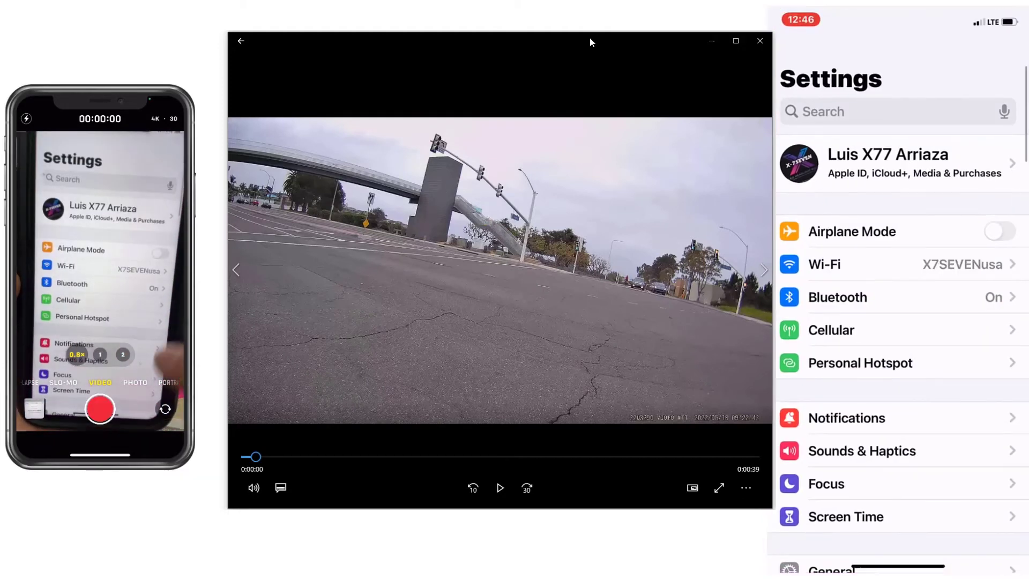
In the phone's Wi-Fi settings, select the FZ09-2014 camera network and start entering its password
click(824, 264)
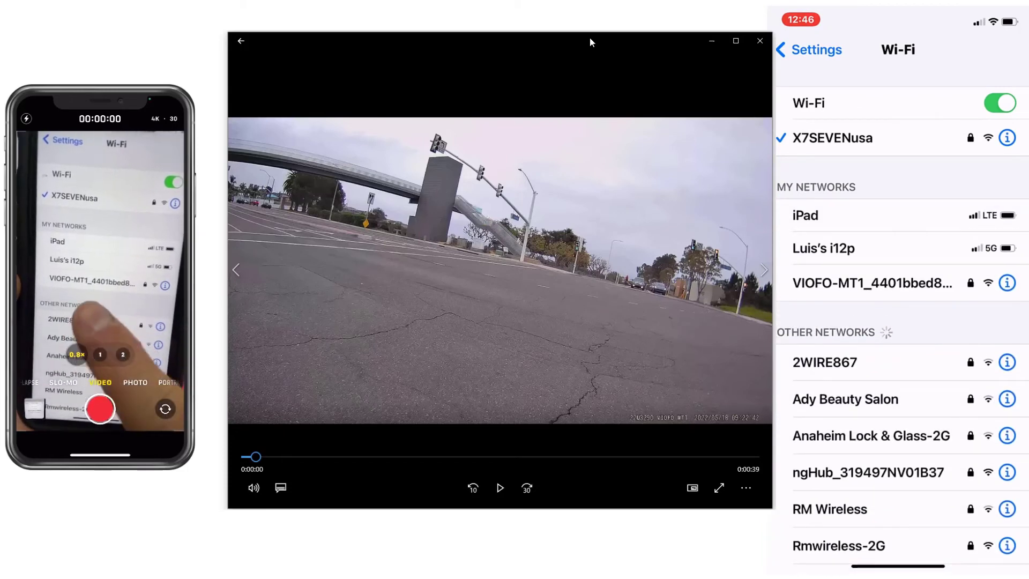
scroll(down, 3)
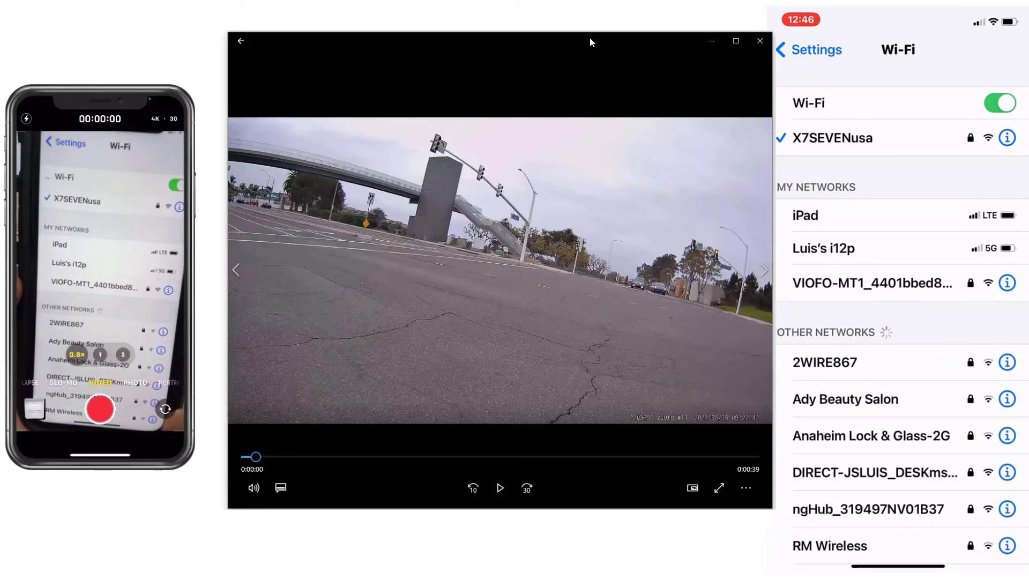
scroll(down, 3)
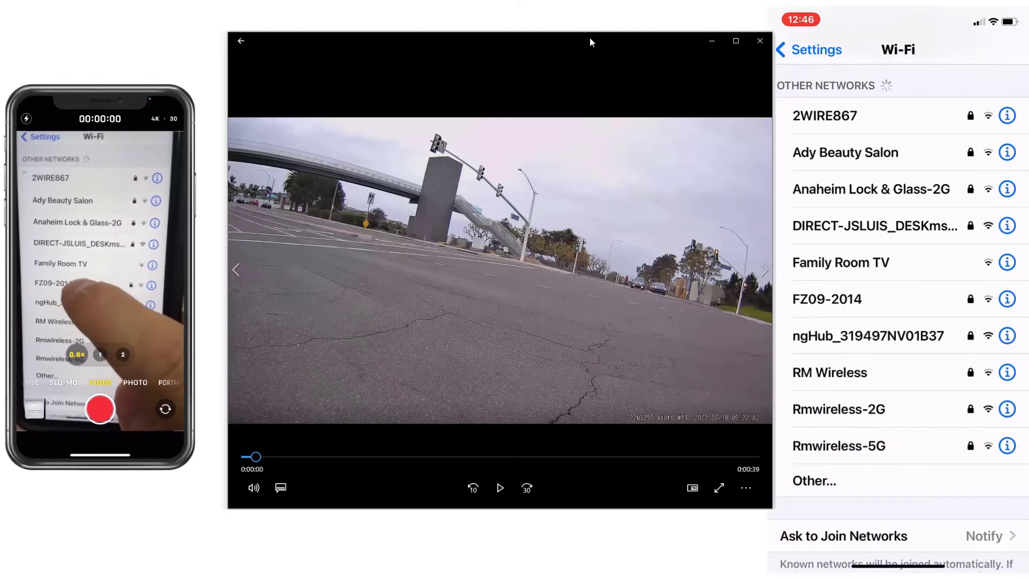
click(827, 298)
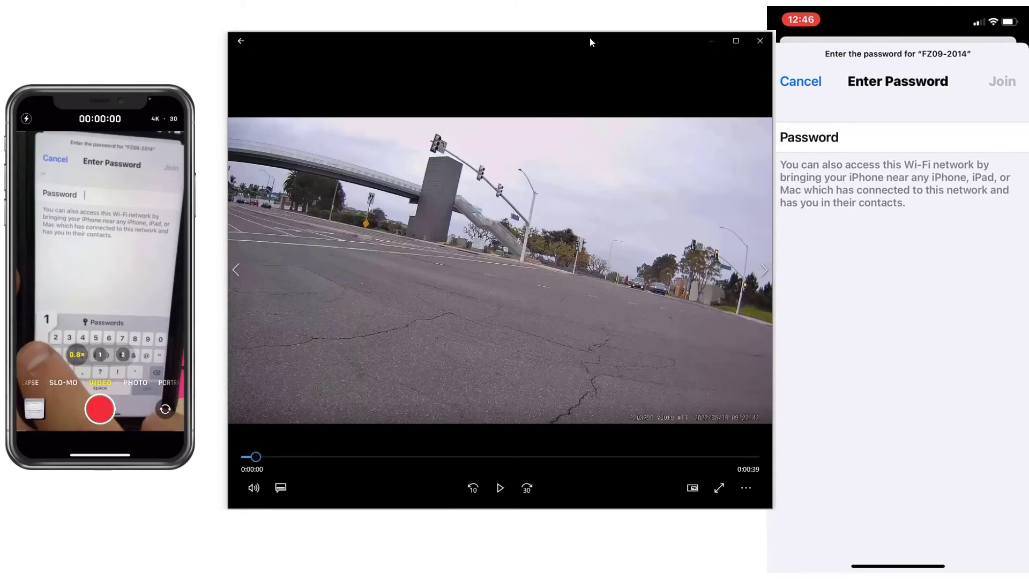
click(1000, 81)
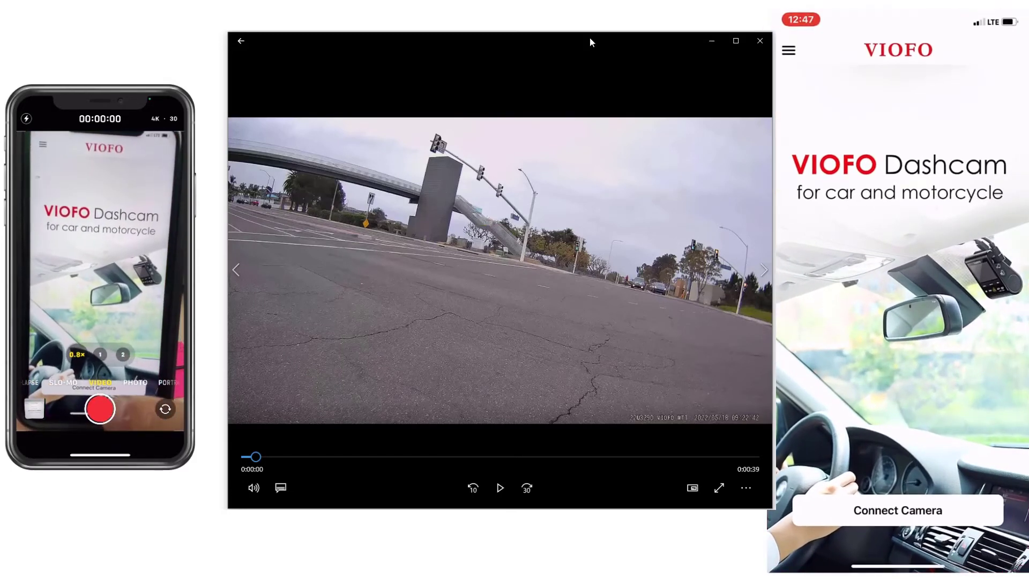
Connect VIOFO to the dashcam and show its Camera File list of 2022/05/18 clips
click(897, 509)
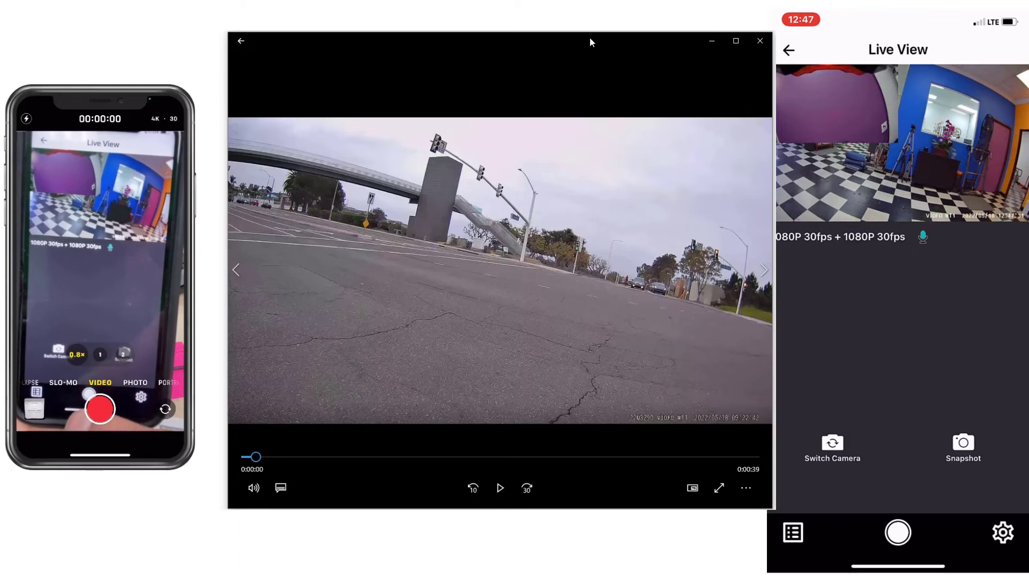
click(898, 532)
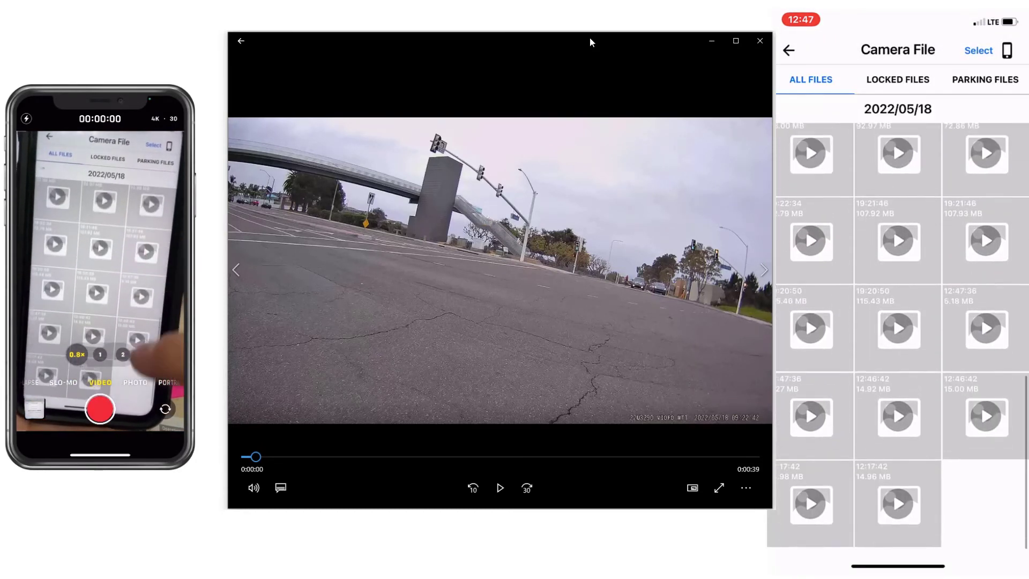
Scroll through the 2022/05/18 clips, then return to the dashcam's Live View
scroll(down, 3)
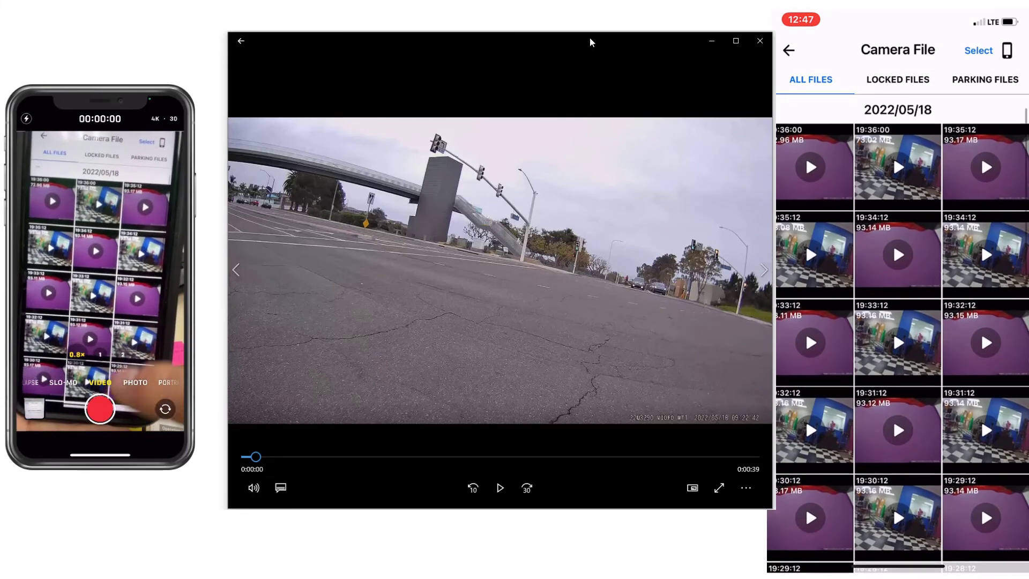
scroll(down, 3)
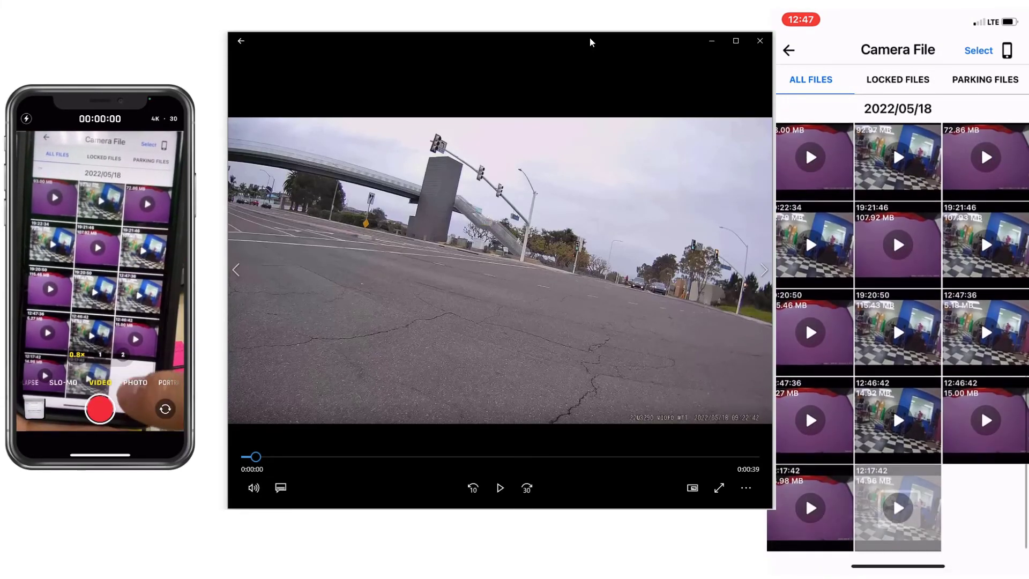
scroll(down, 3)
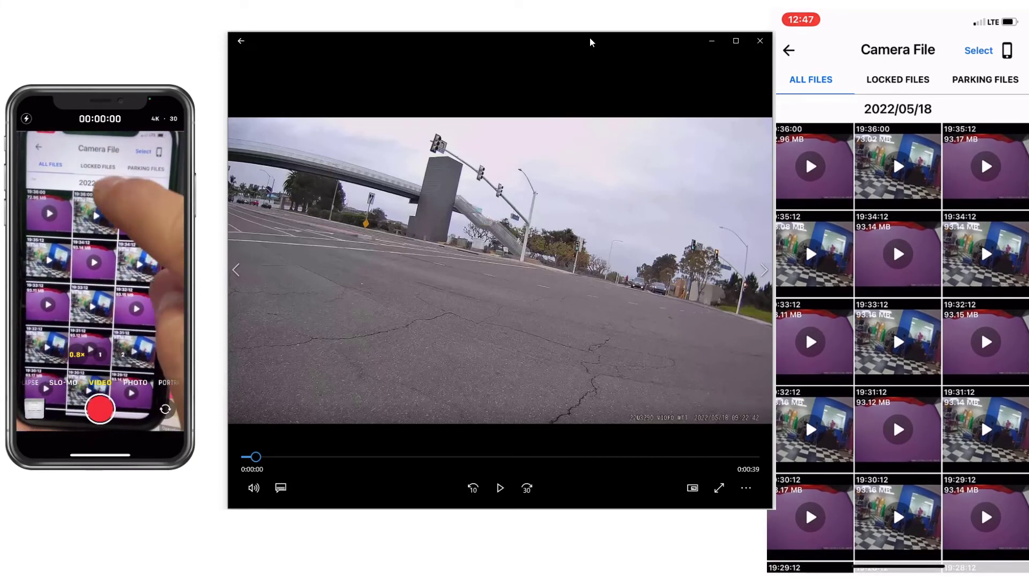
click(897, 79)
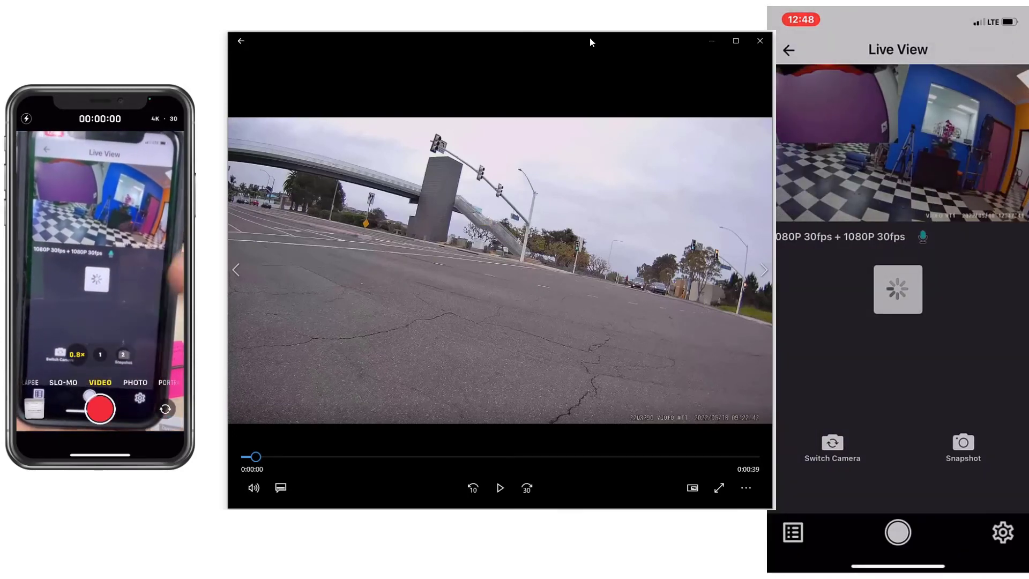
Open dashcam settings and bring up the empty Car License Number entry under System Setting
click(898, 531)
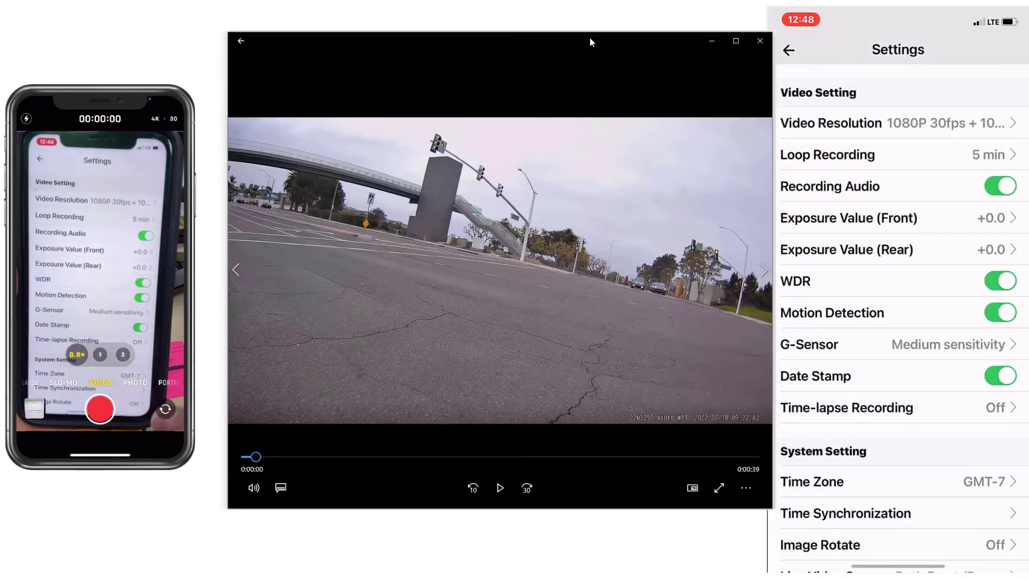
scroll(down, 3)
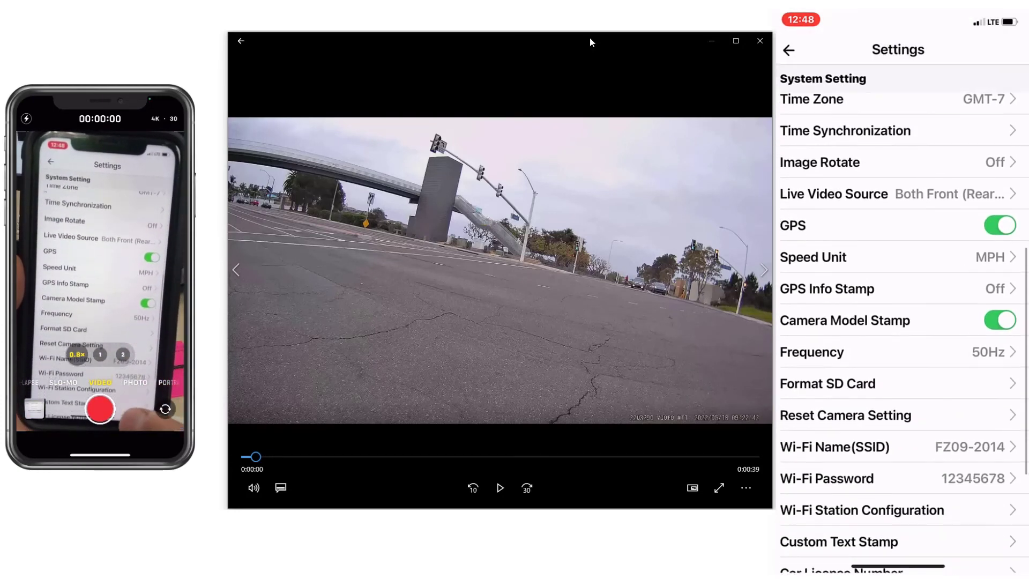
scroll(down, 3)
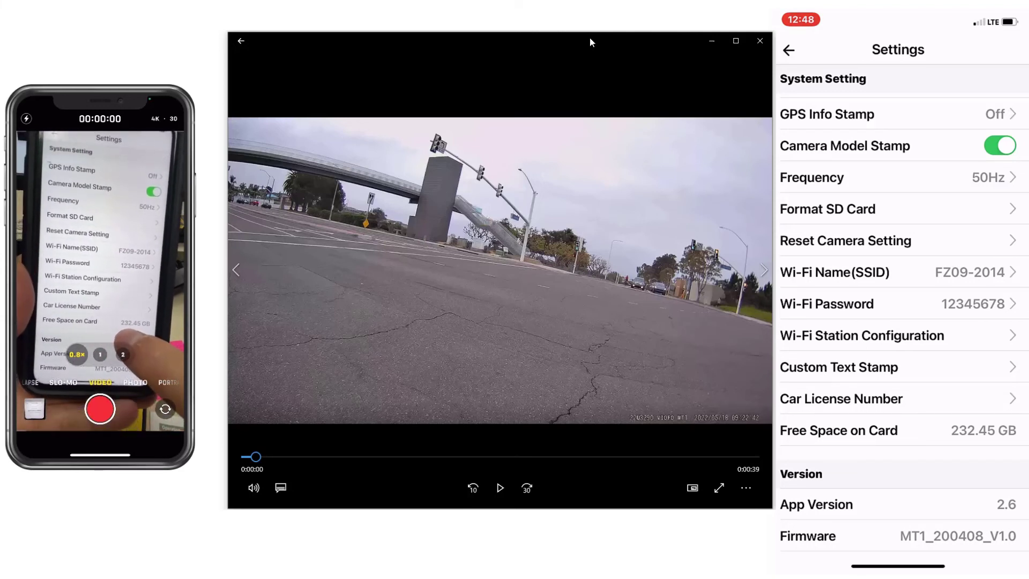
click(841, 398)
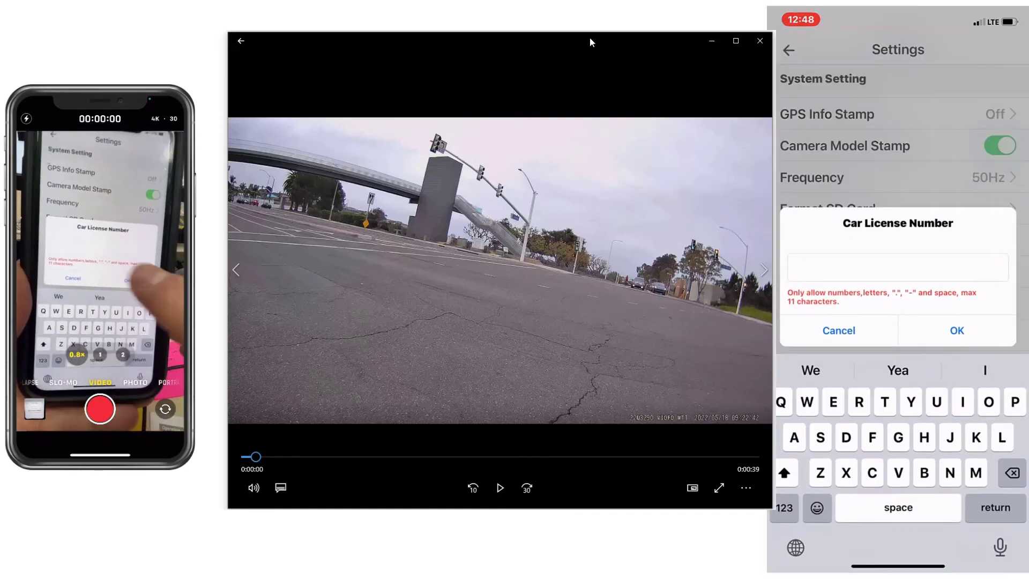
Dismiss the Car License Number entry and save 'Marta Julia' as the custom text stamp
click(838, 330)
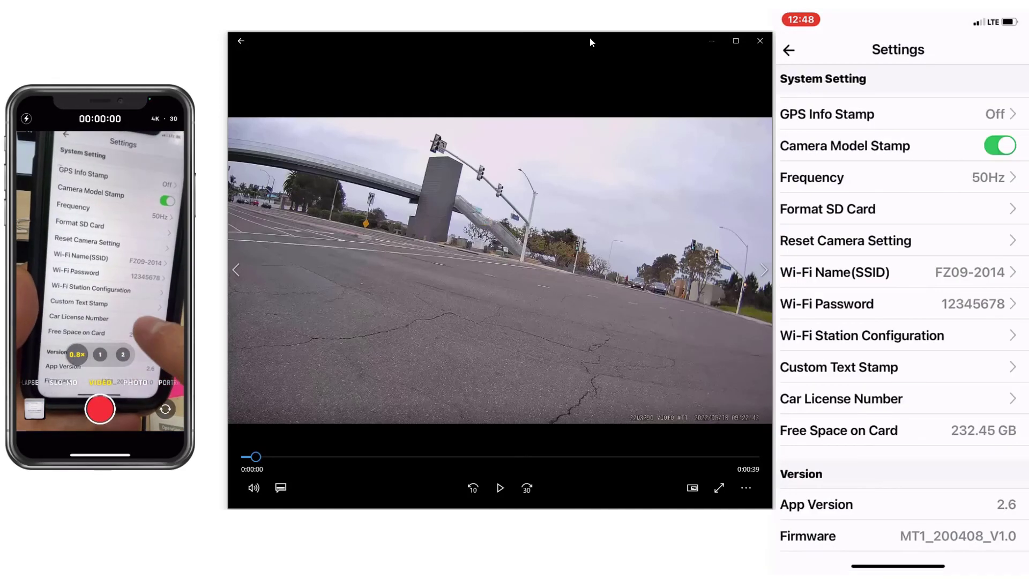
click(839, 367)
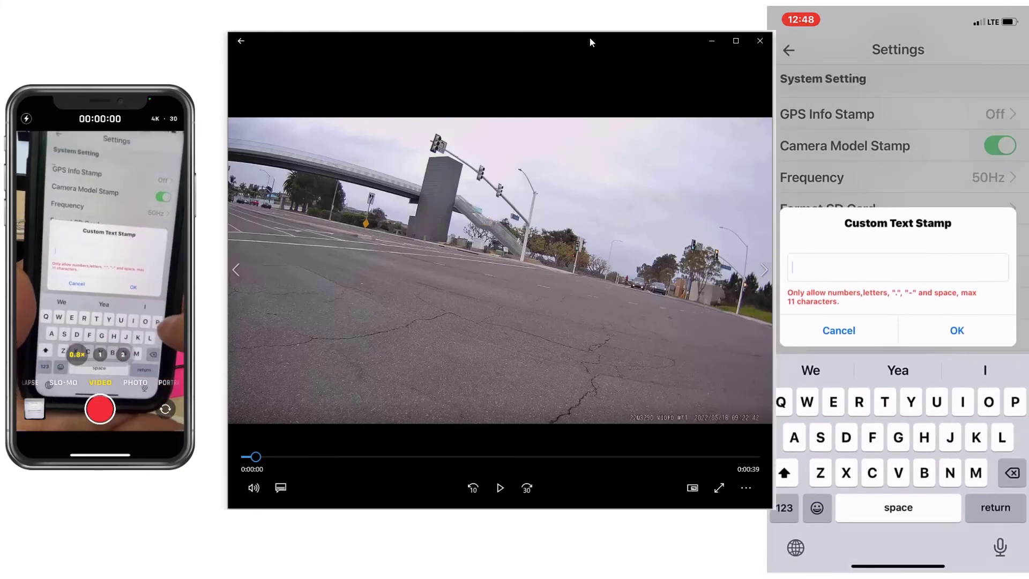
text(Ma)
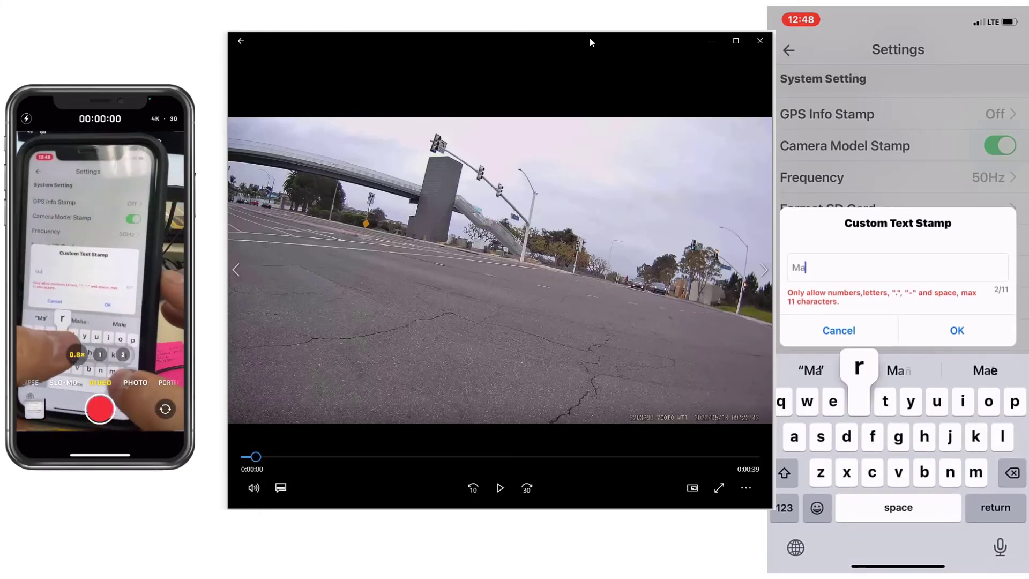
text(rta Julia)
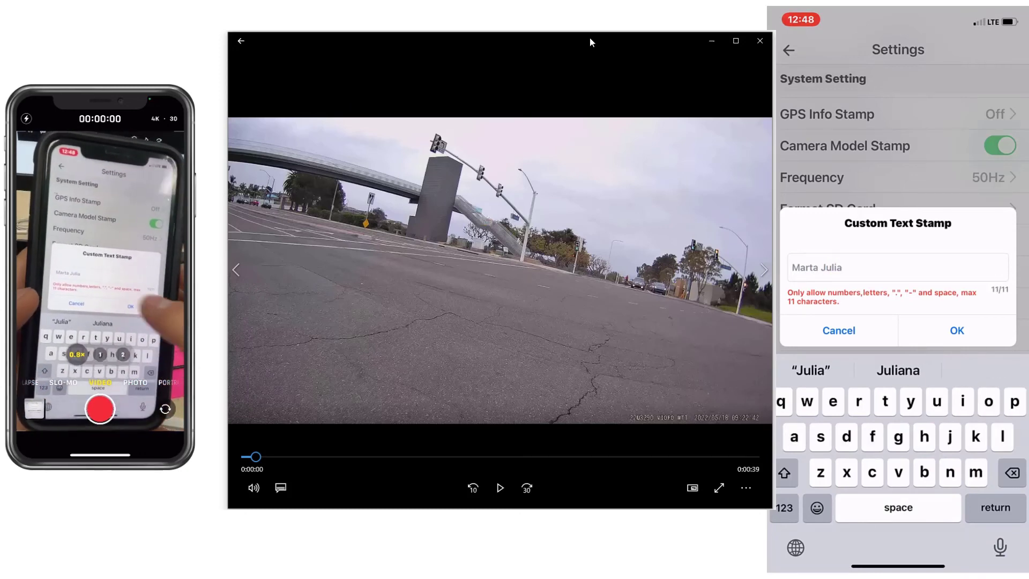
click(956, 330)
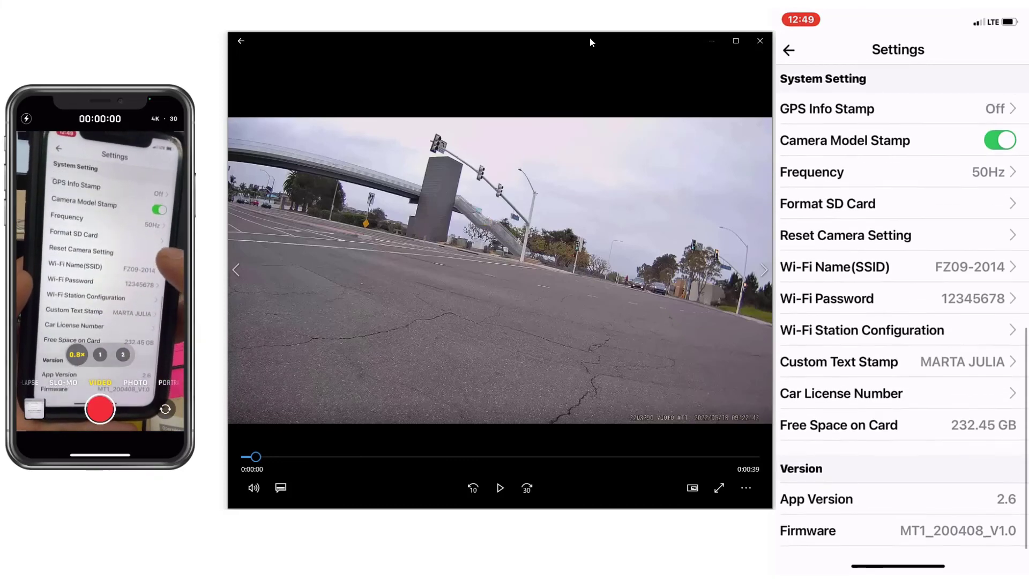
Leave VIOFO's dashcam settings for the iPhone Wi-Fi page showing FZ09-2014 joined
scroll(up, 3)
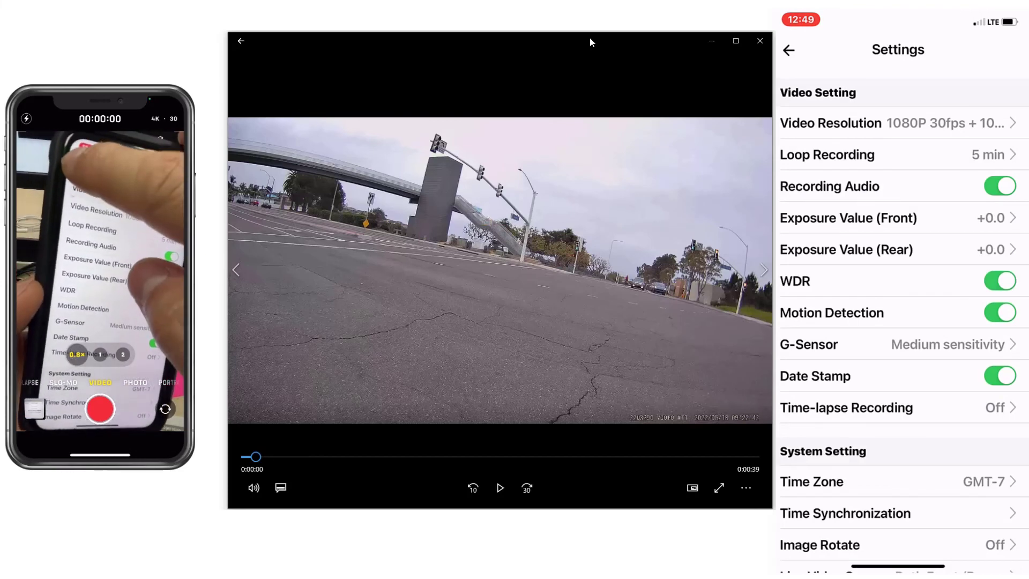
click(789, 49)
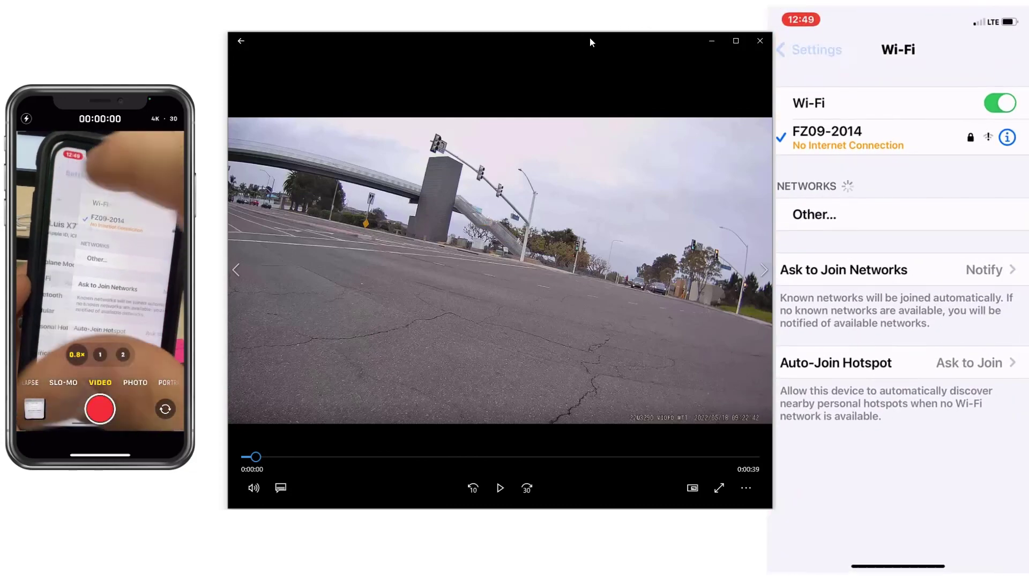
Confirm VIOFO's cellular data toggle is off in Cellular, then return to main Settings
click(809, 50)
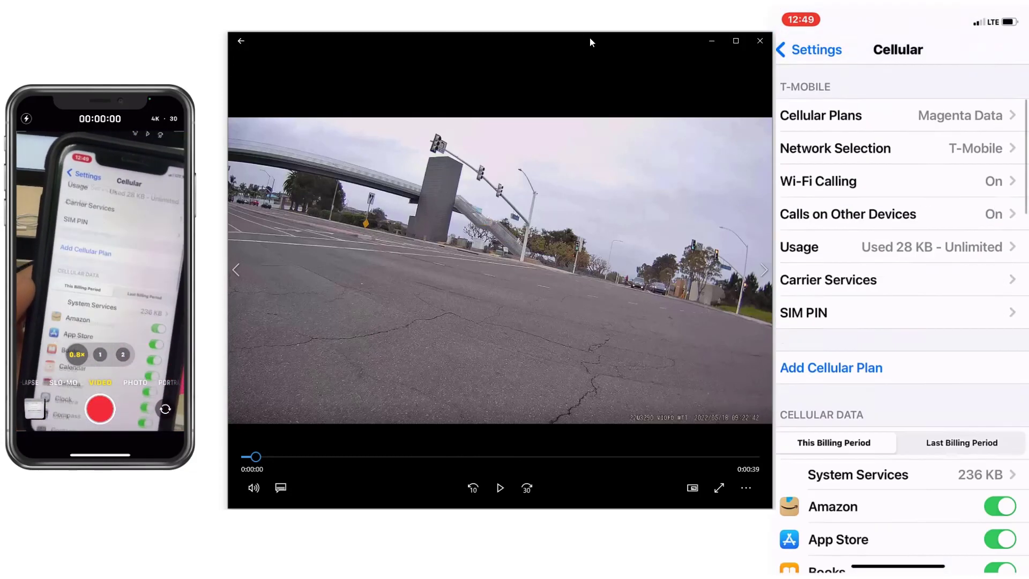
scroll(down, 3)
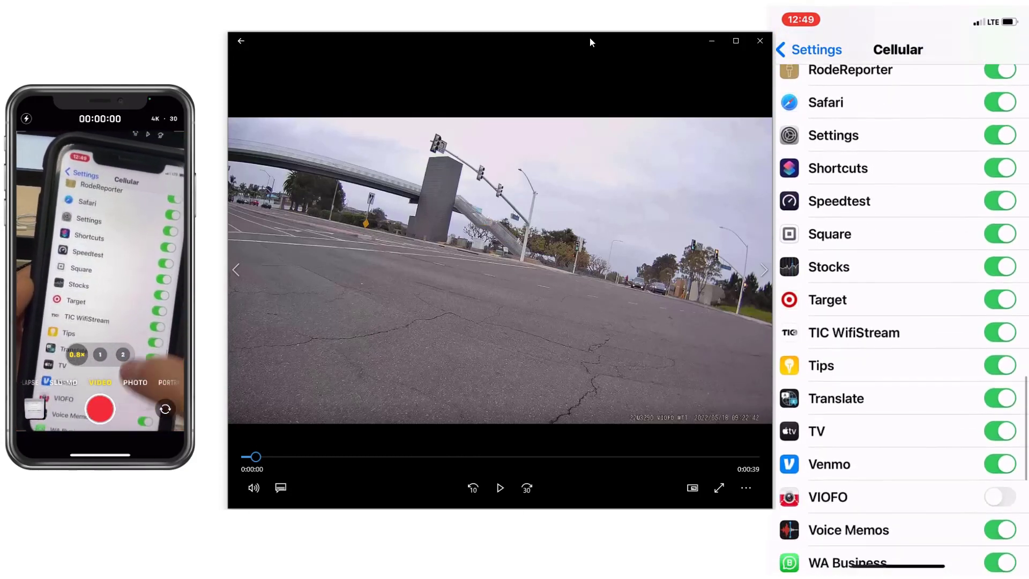
scroll(down, 3)
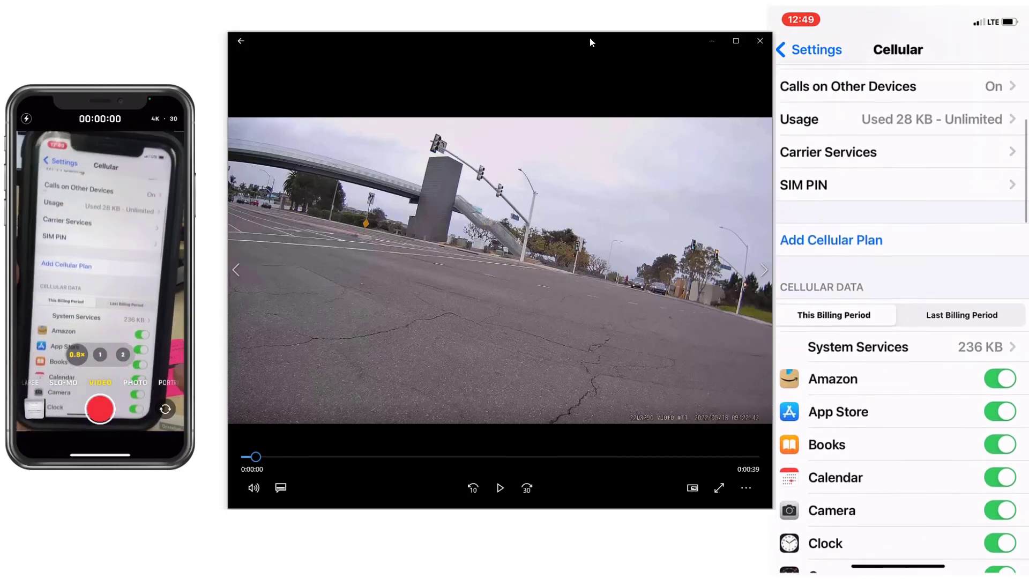
scroll(down, 3)
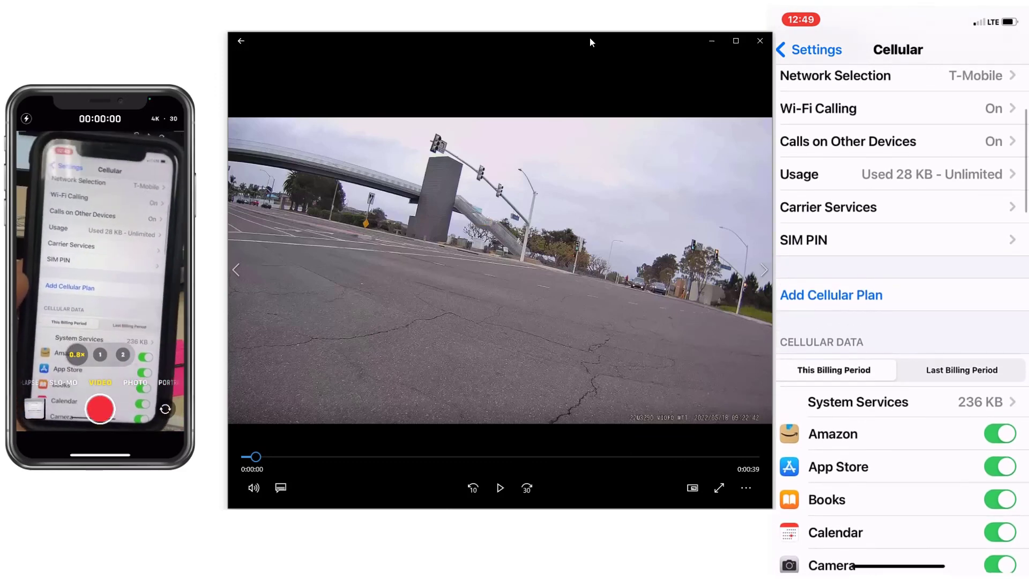
click(810, 50)
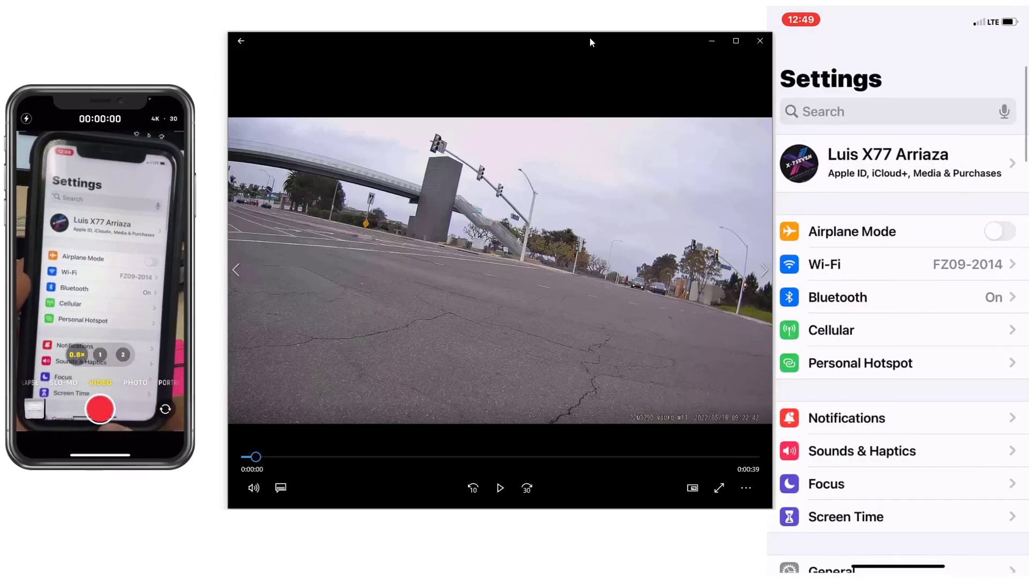